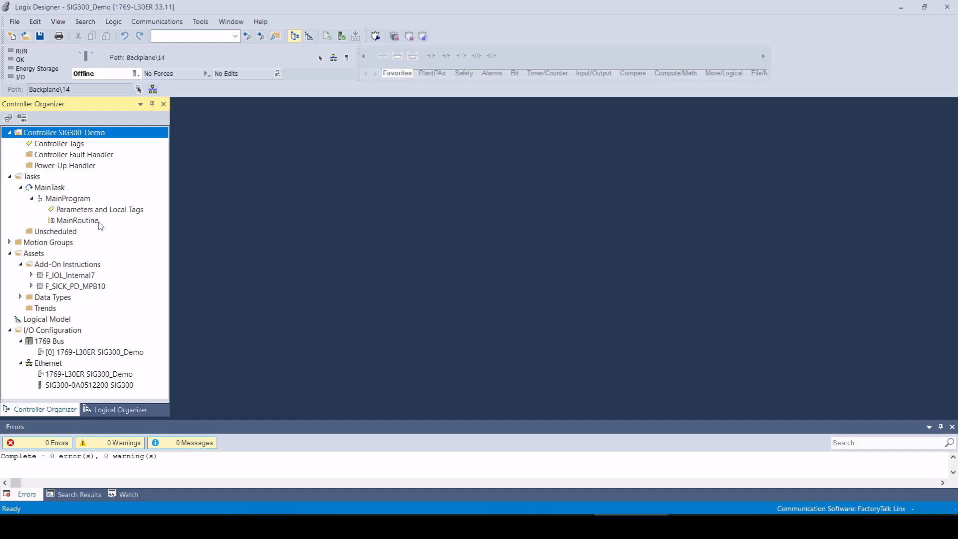
Add a MSG instruction to MainRoutine rung 1 with a newly created msgGeneric MESSAGE tag
double_click(78, 220)
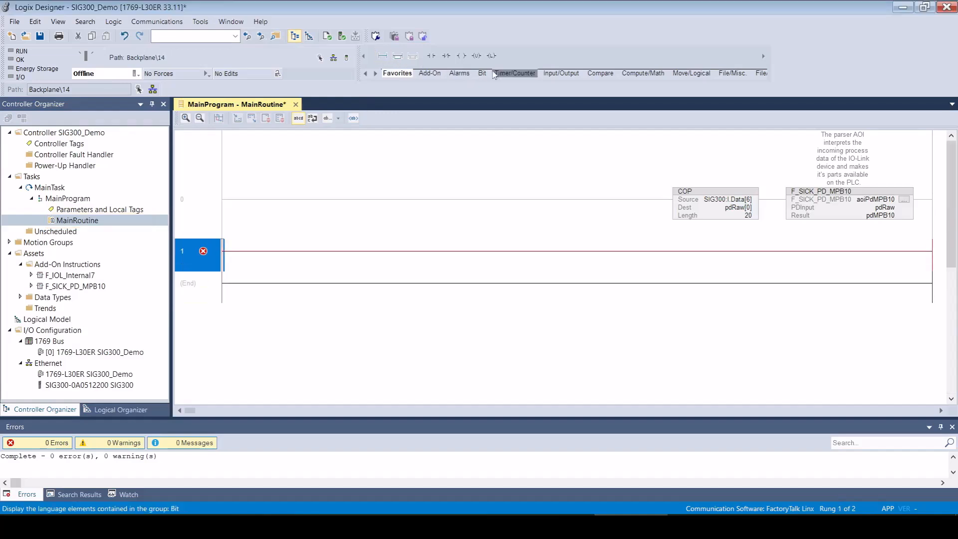
click(432, 56)
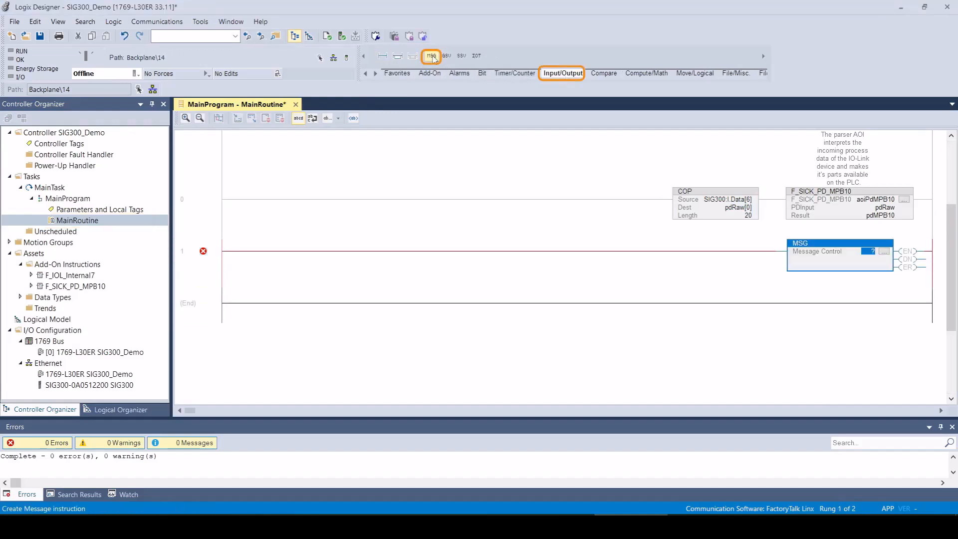
click(840, 252)
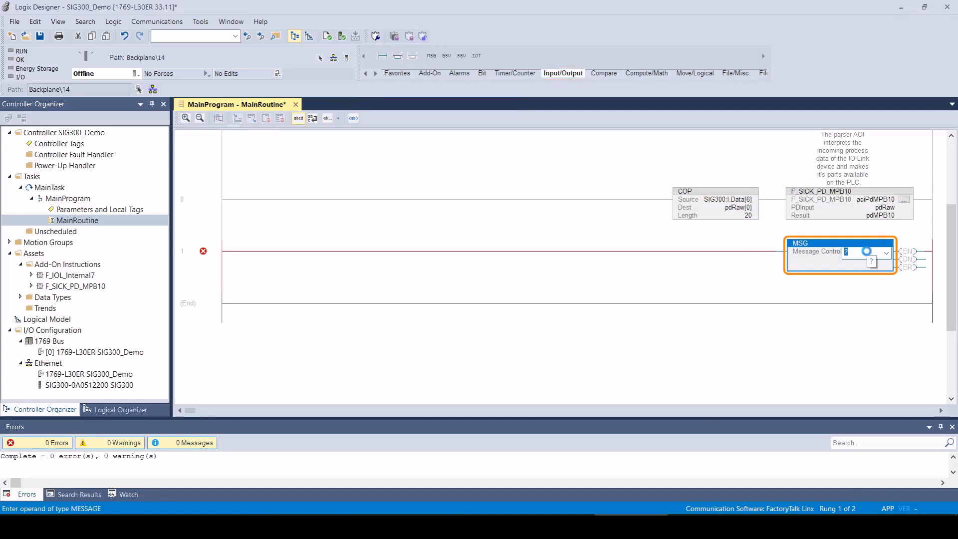
text(msgGeneric)
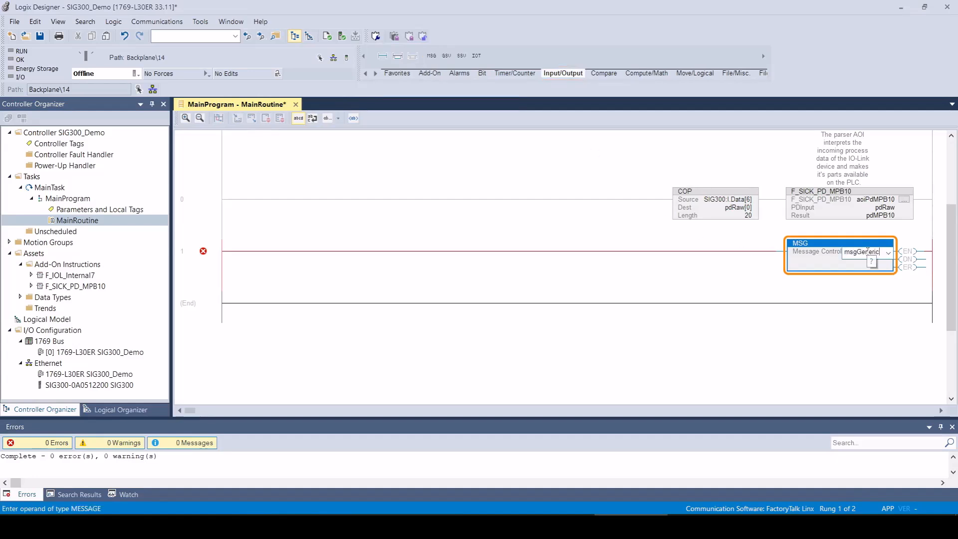
right_click(861, 251)
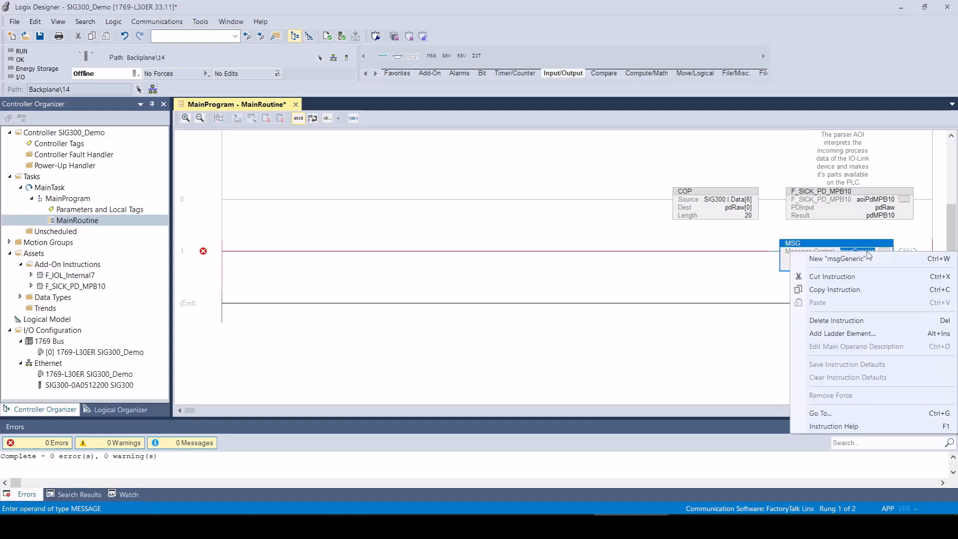
click(831, 258)
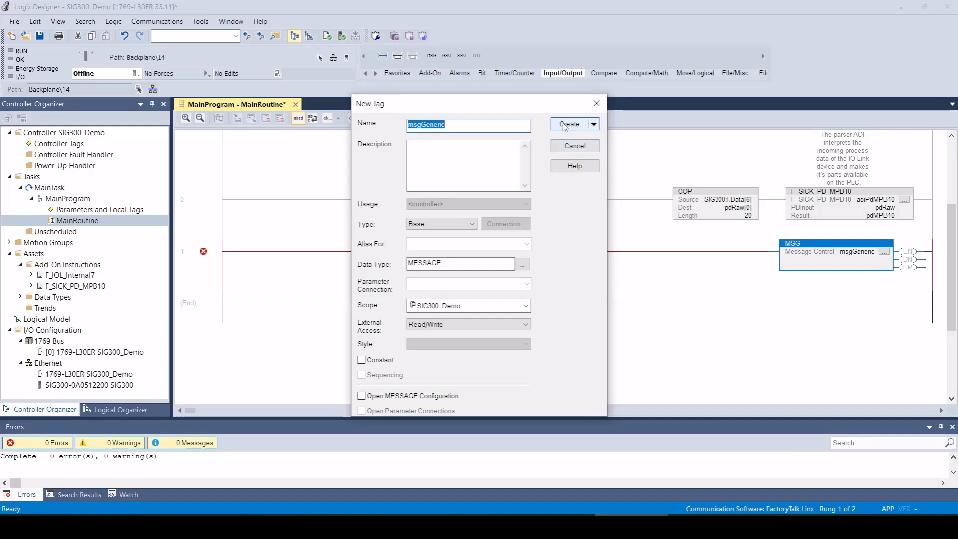
click(569, 123)
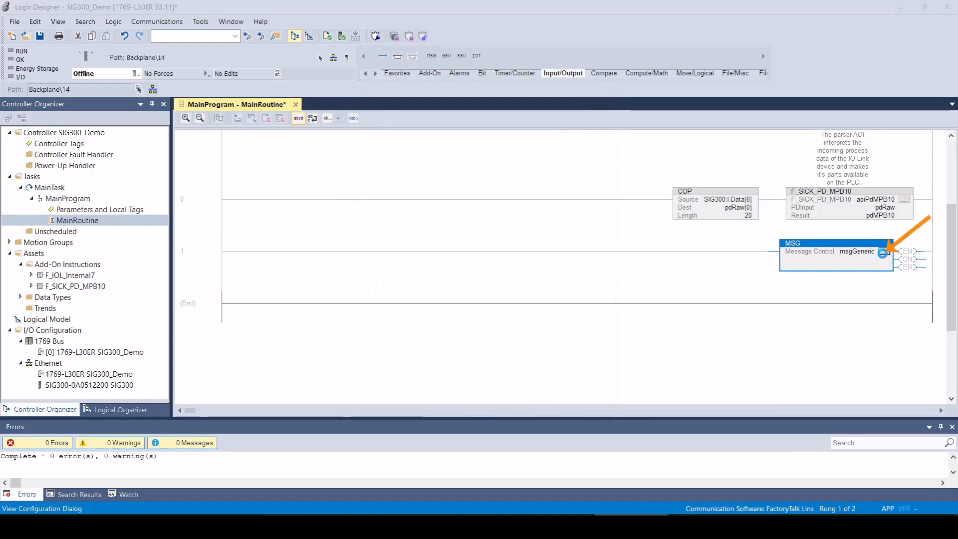
Configure msgGeneric as CIP Generic with service code 4b, class 83, instance 1
click(882, 252)
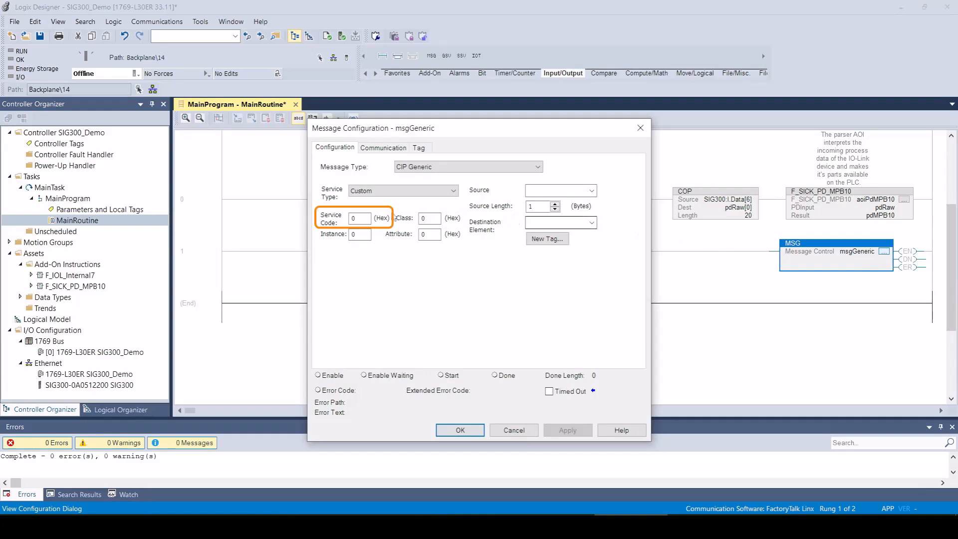
text(4)
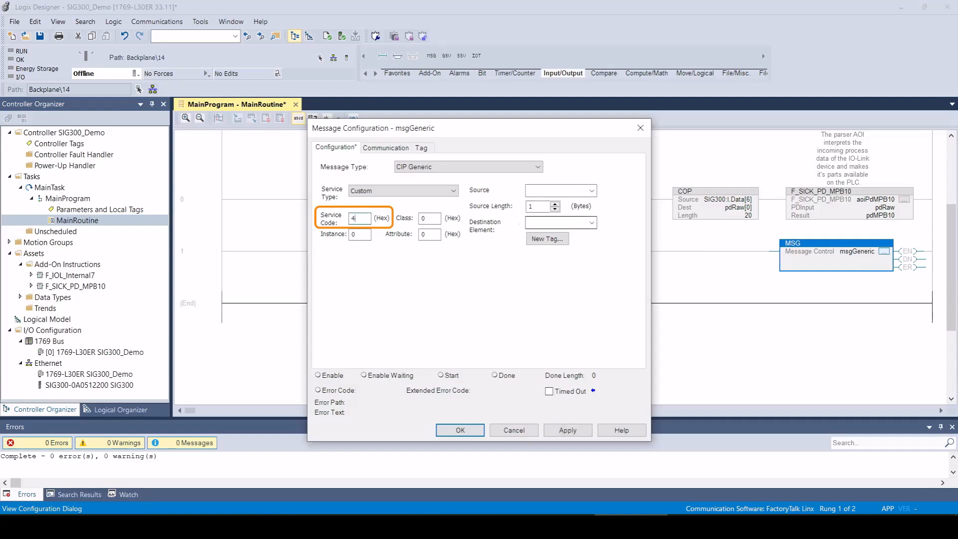
text(b)
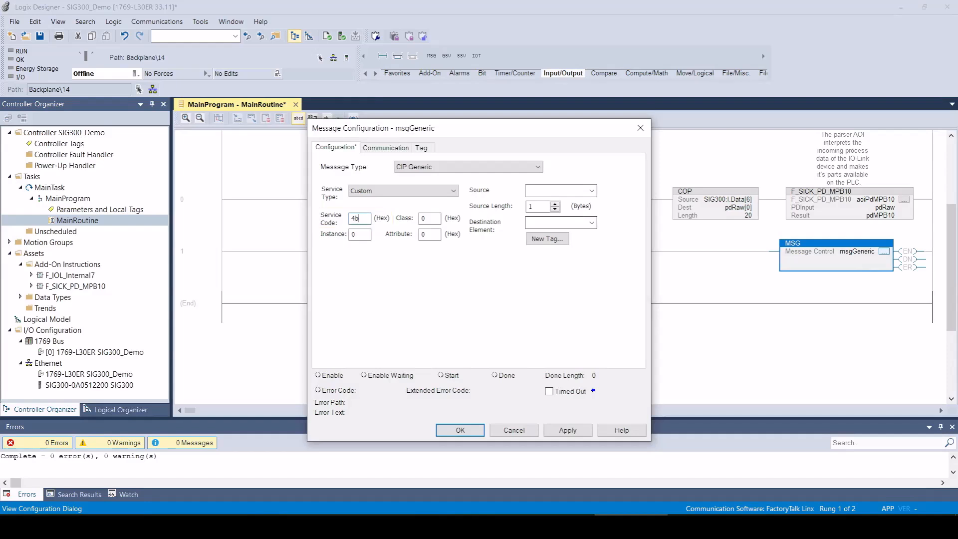
text(83)
click(360, 234)
text(1)
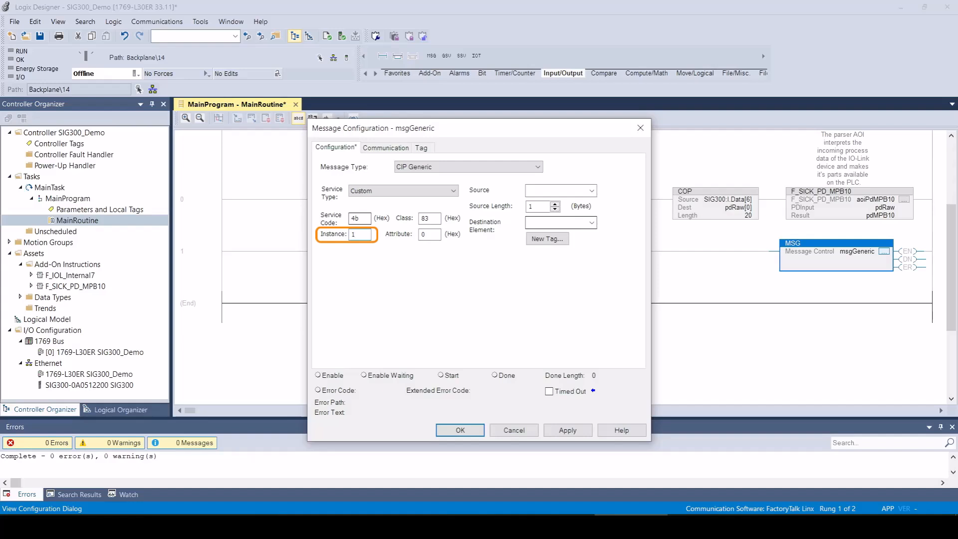
click(429, 234)
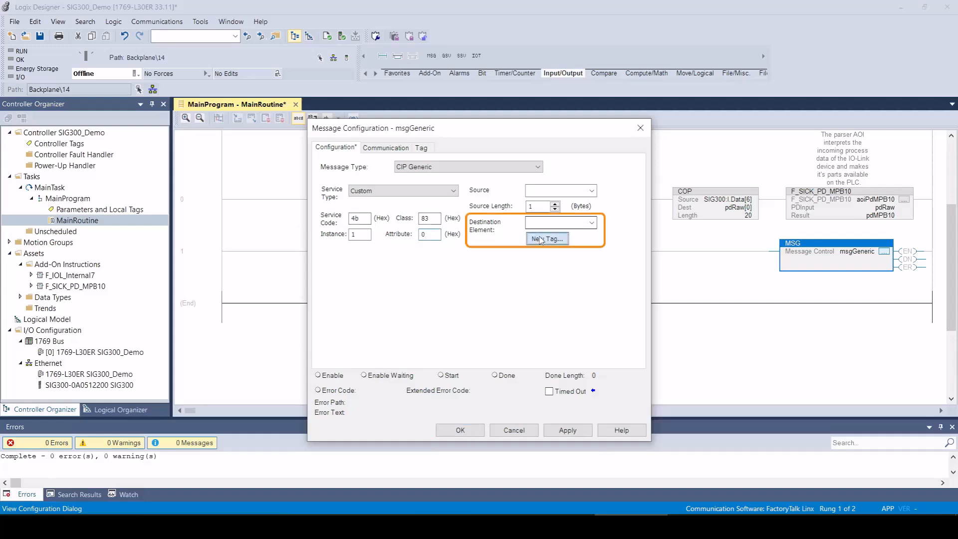
Create tag s1_destination [100] and set it as the message's destination element
click(546, 238)
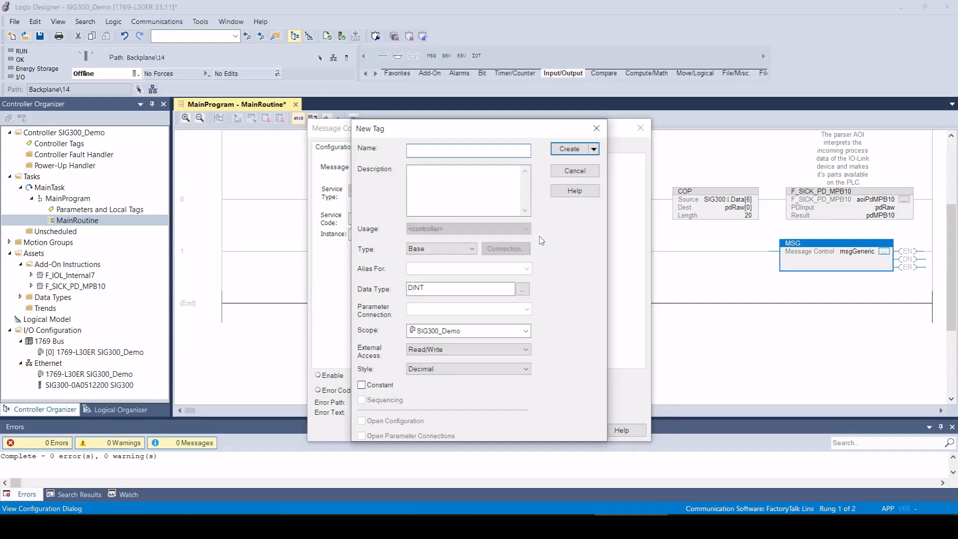
text(s1_destinat)
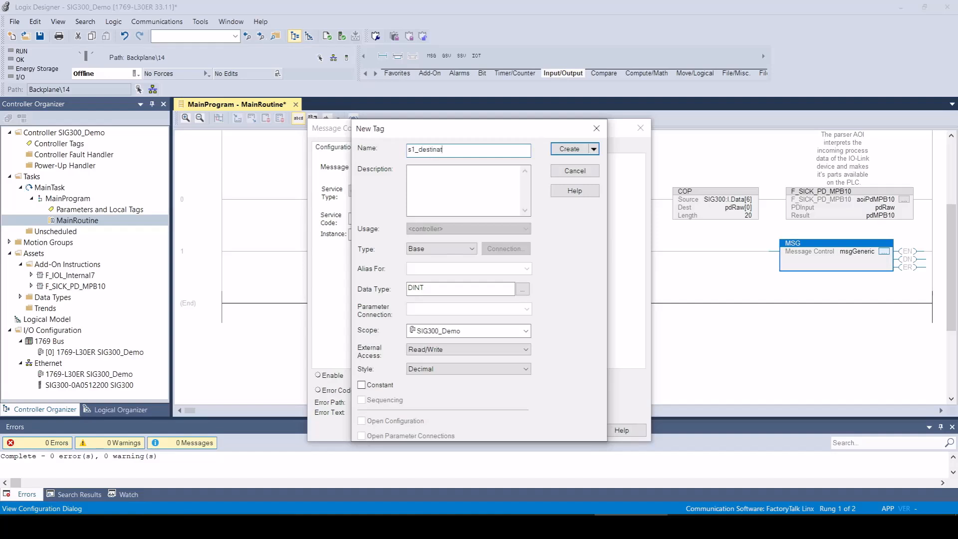
text(ion)
click(460, 288)
text(S)
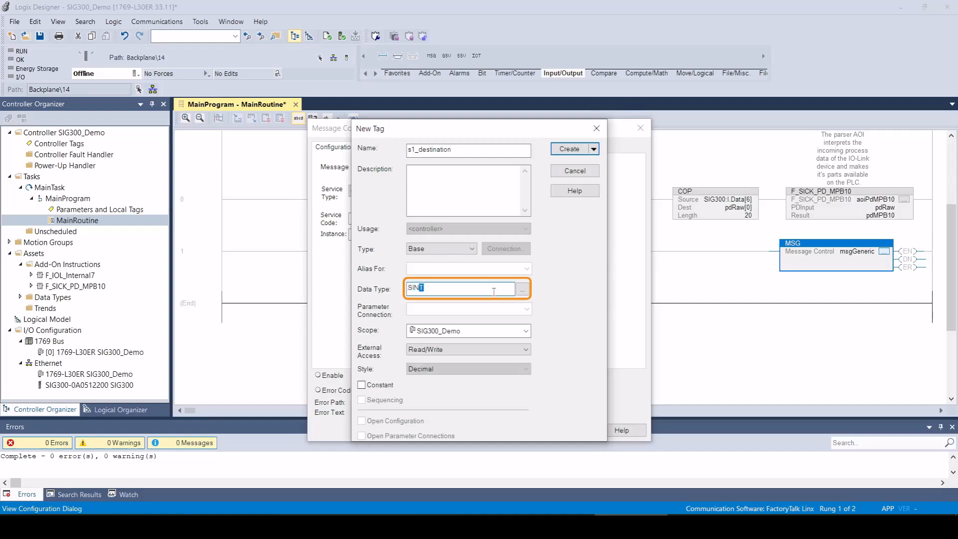
text([100])
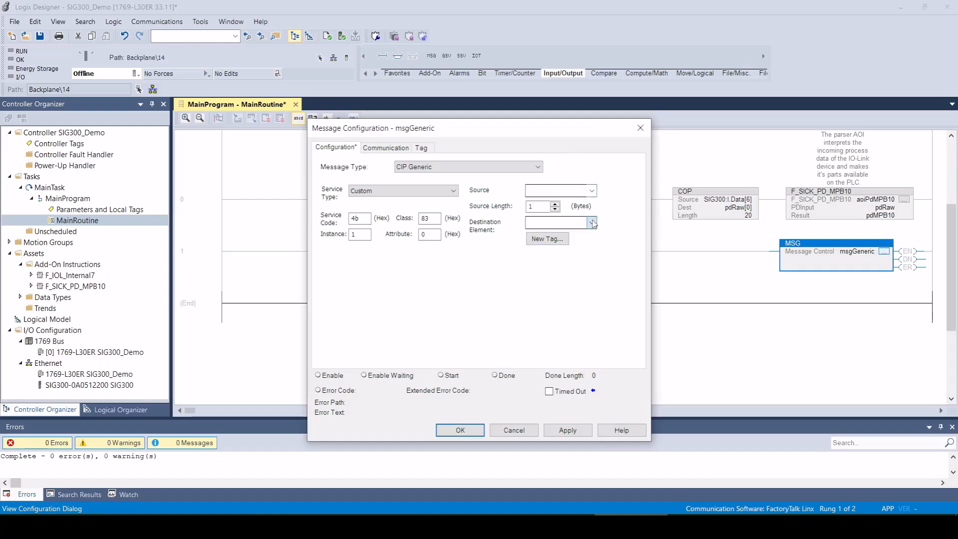
click(590, 222)
text(s1_destination)
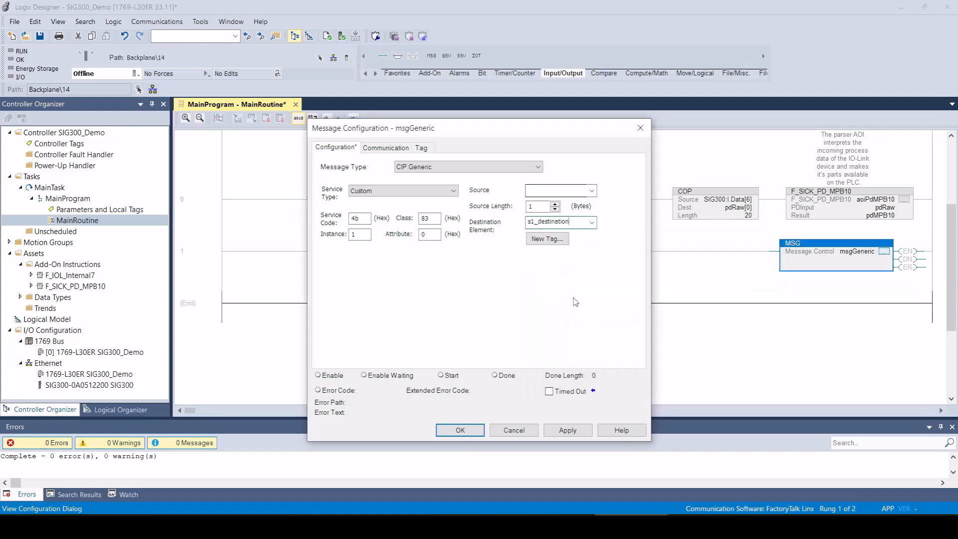
Create a new tag s1_source of type SINT[3] for the message source
click(546, 239)
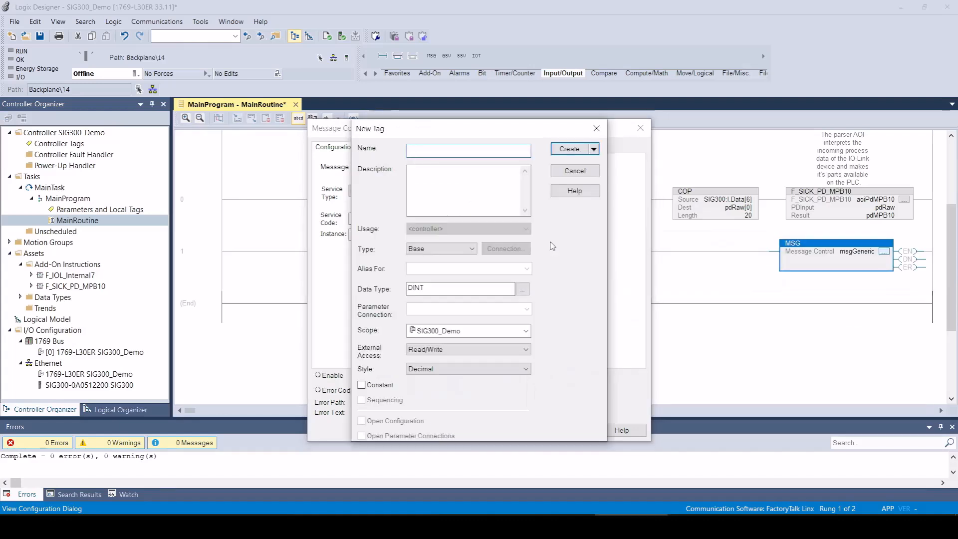
text(s1_source)
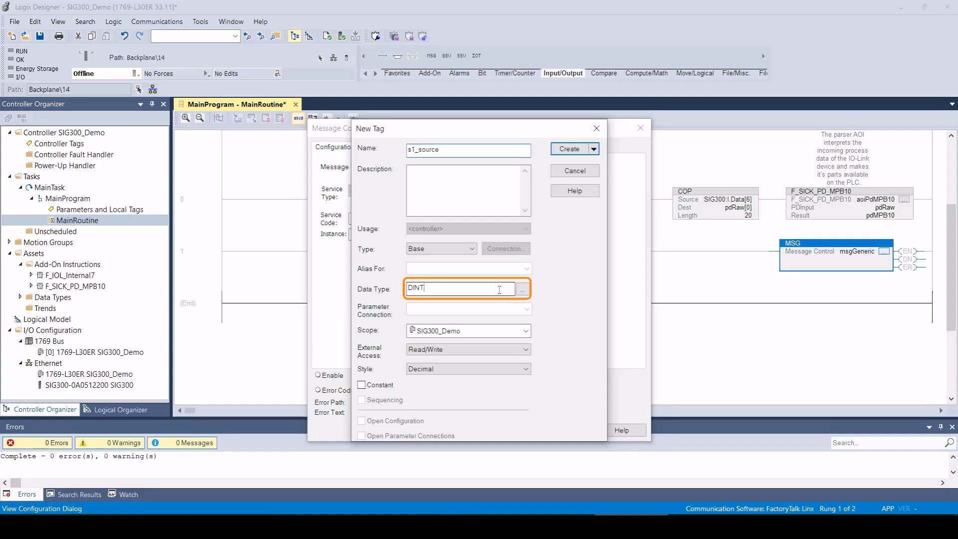
text(SINT)
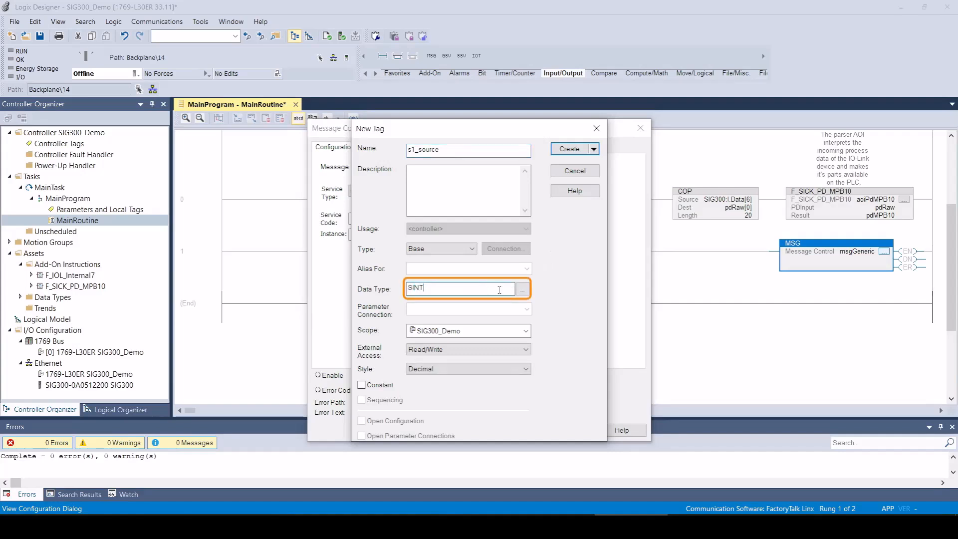
text([)
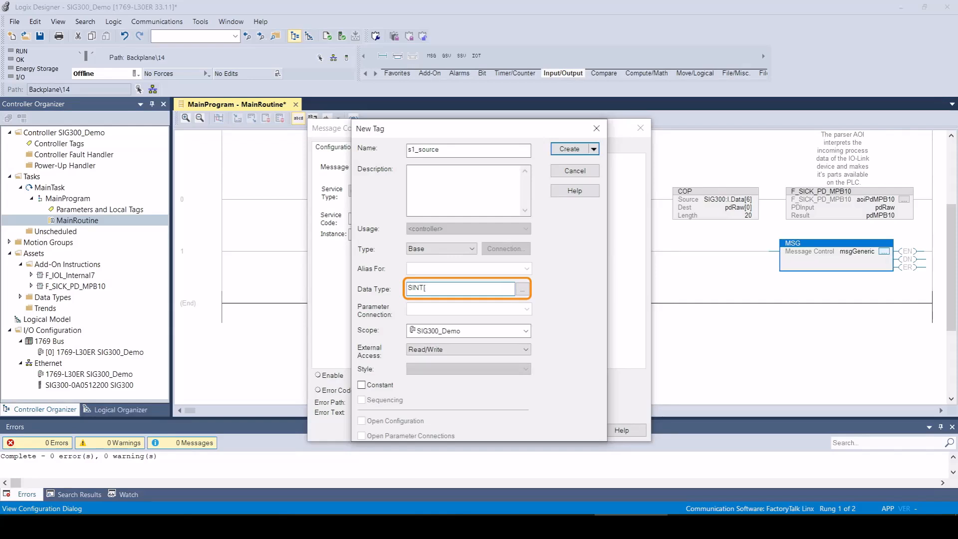
text(3])
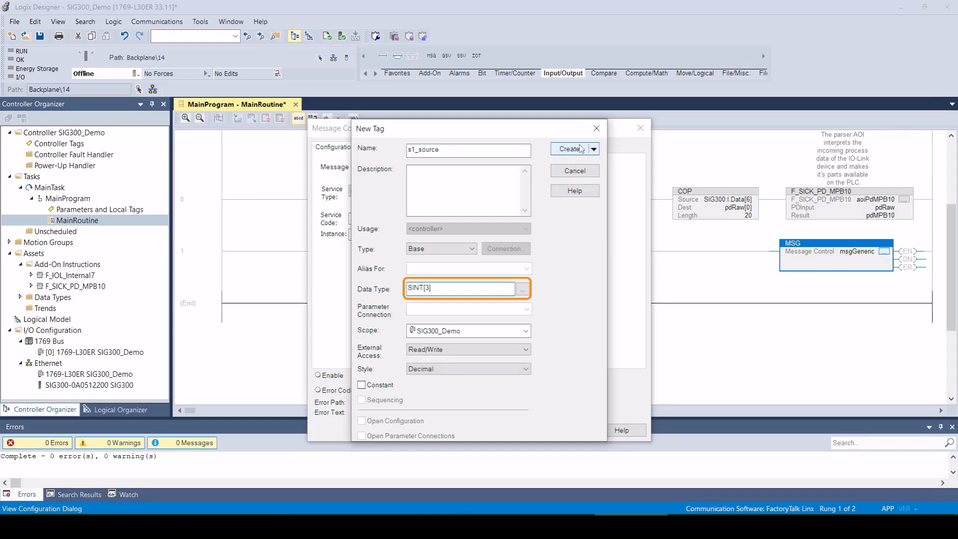
click(570, 148)
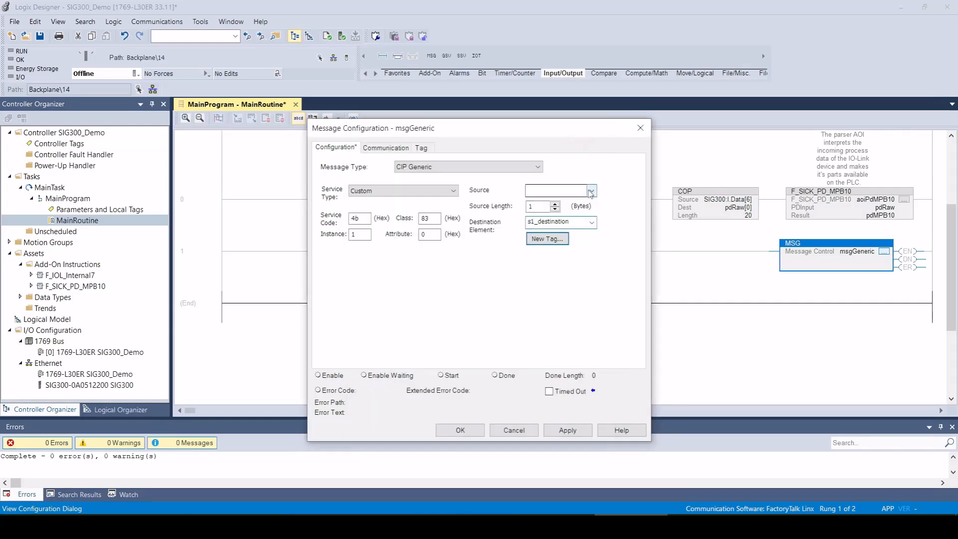
Set s1_source as the message source and adjust the source length
click(588, 190)
text(s1_source)
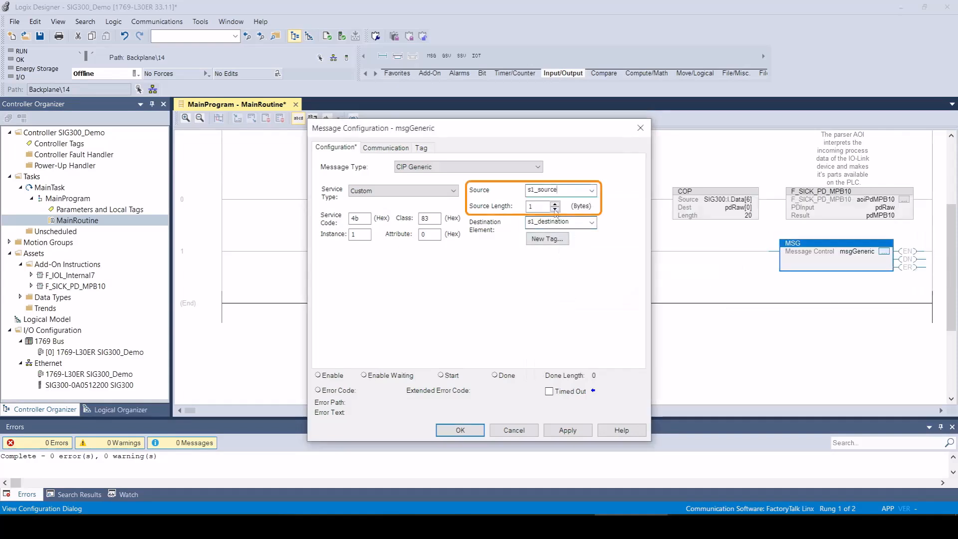
click(554, 202)
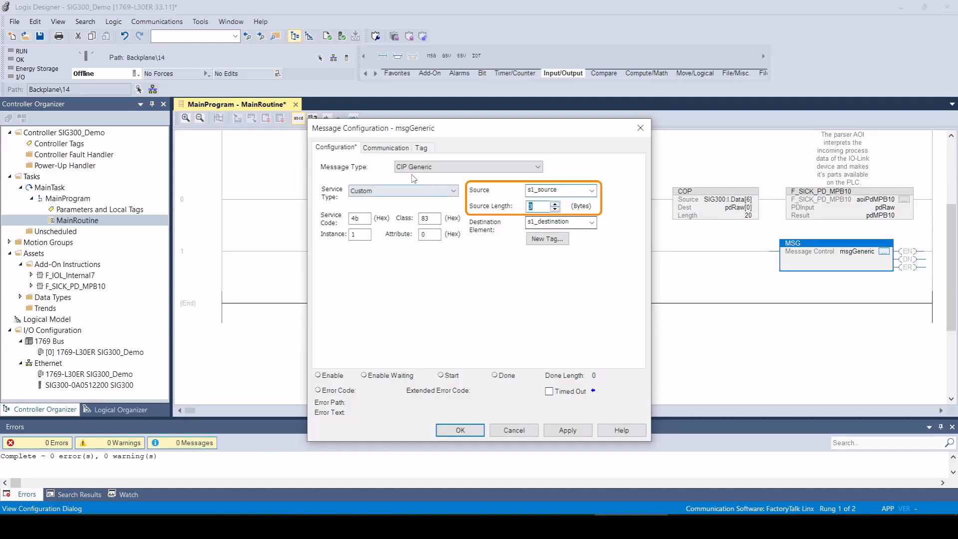
click(385, 147)
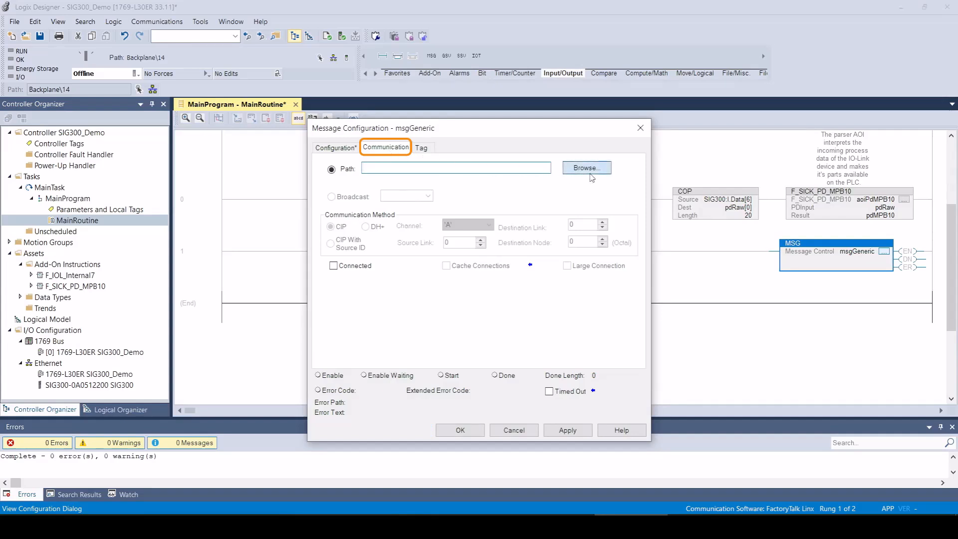
Route the message's communication path to the SIG300 device
click(586, 168)
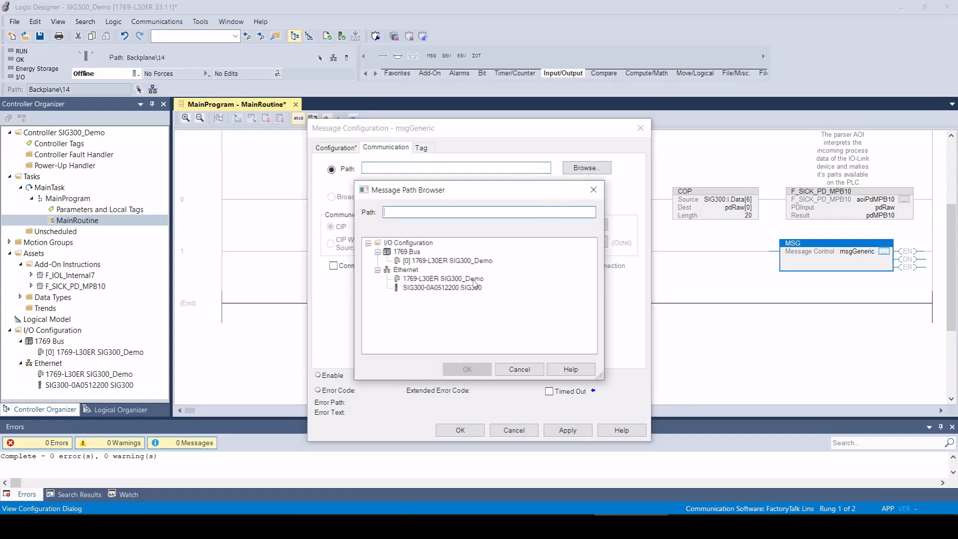
click(442, 287)
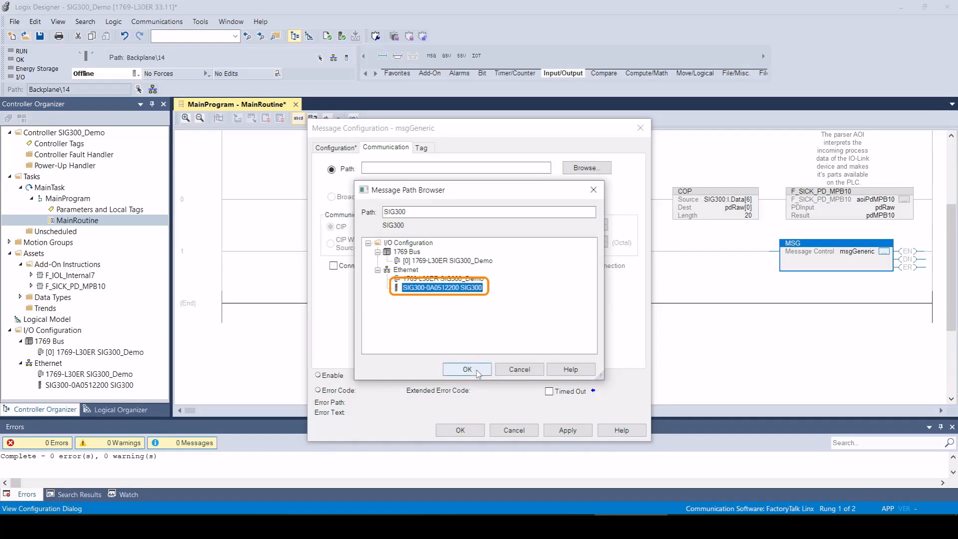
click(467, 369)
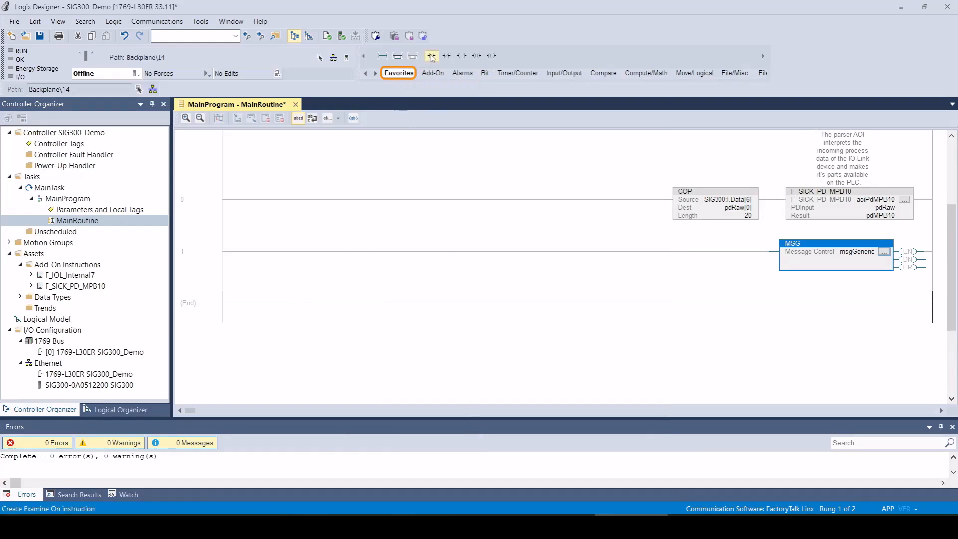
Add an XIC contact on rung 1 using a new BOOL tag named trigger
click(431, 56)
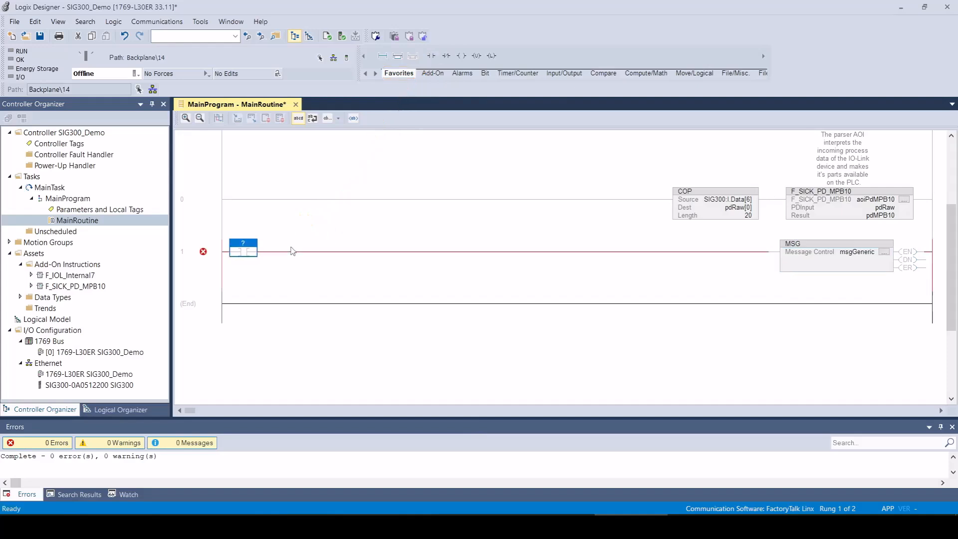
click(243, 244)
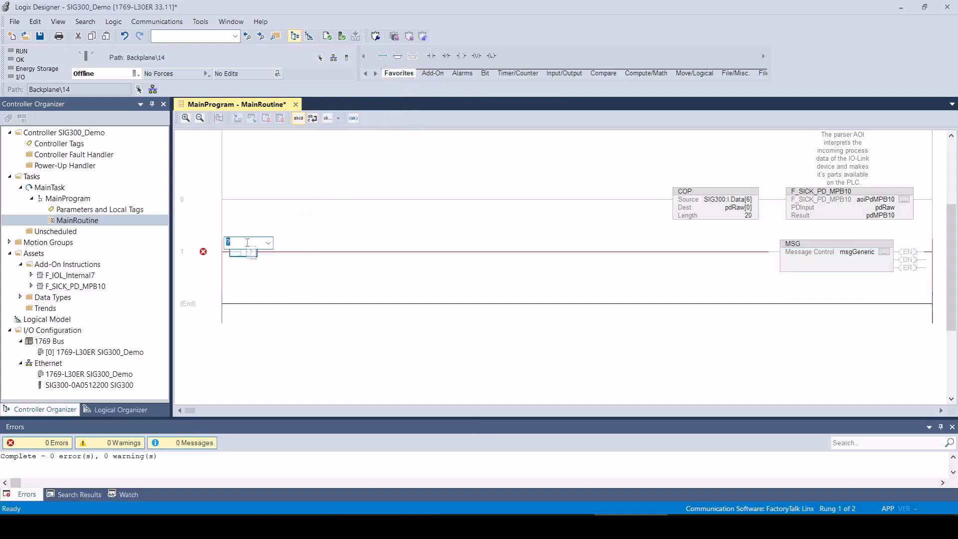
text(trigger)
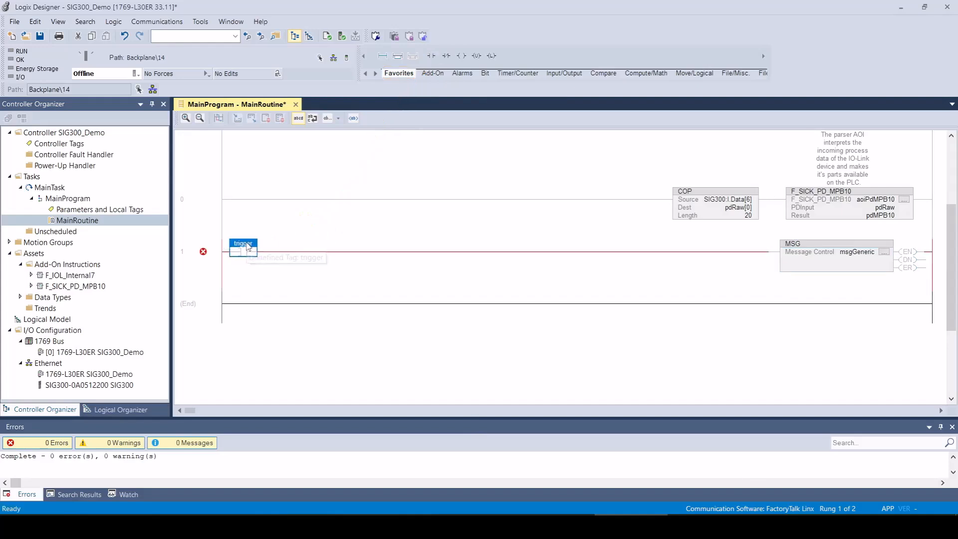
right_click(244, 248)
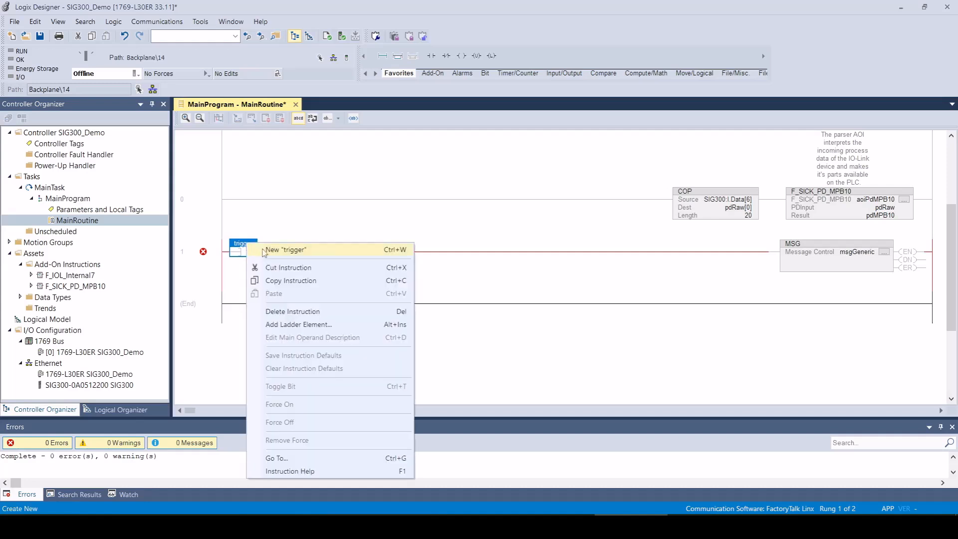
click(284, 250)
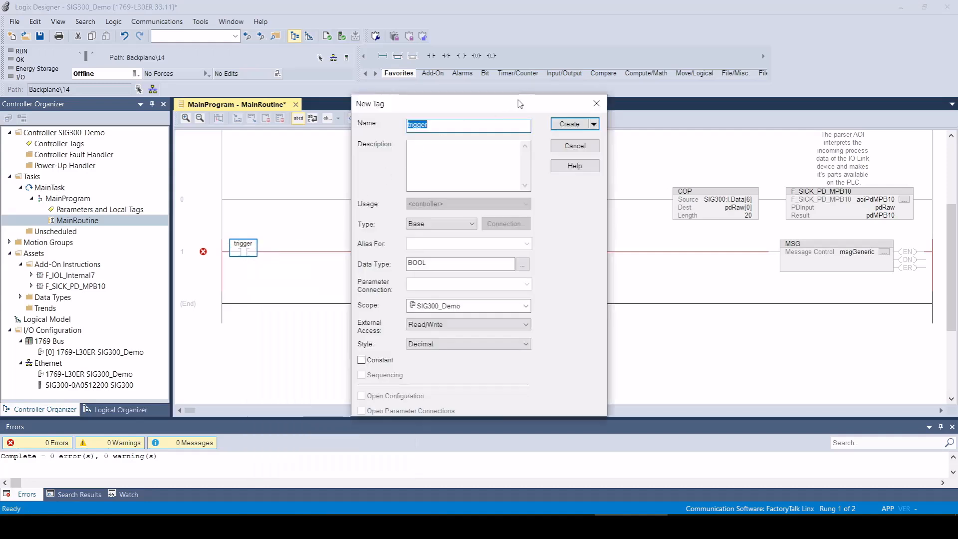
click(570, 123)
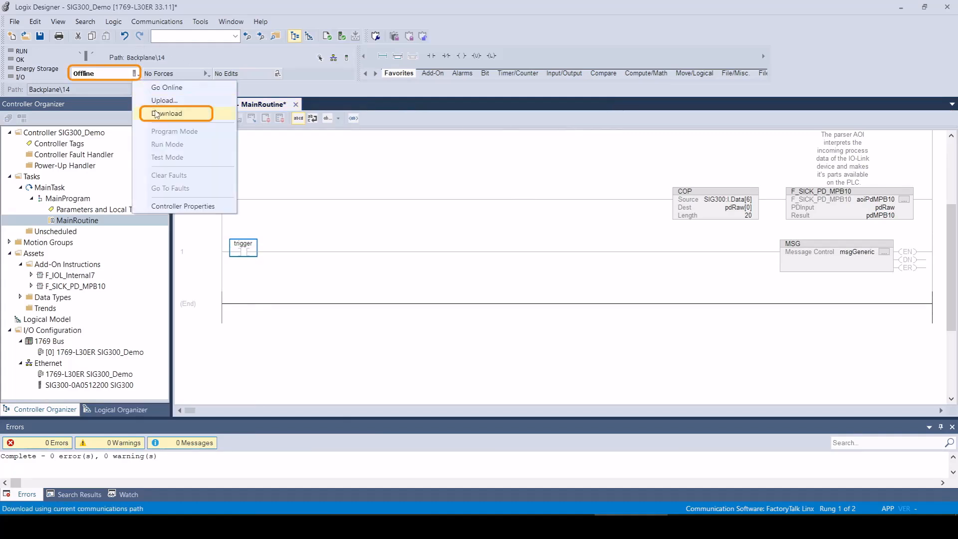
Download the project to SIG300_Demo and return the controller to Remote Run
click(168, 113)
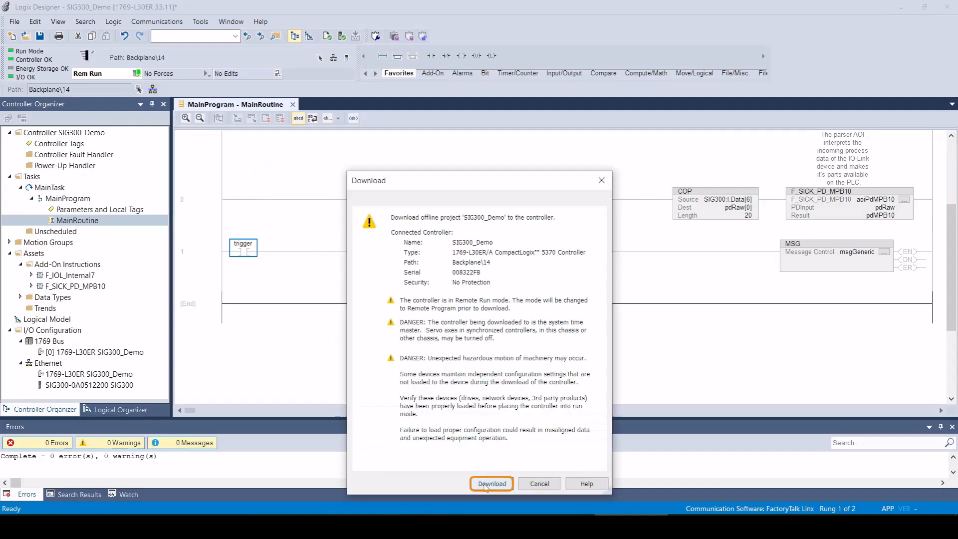
click(491, 483)
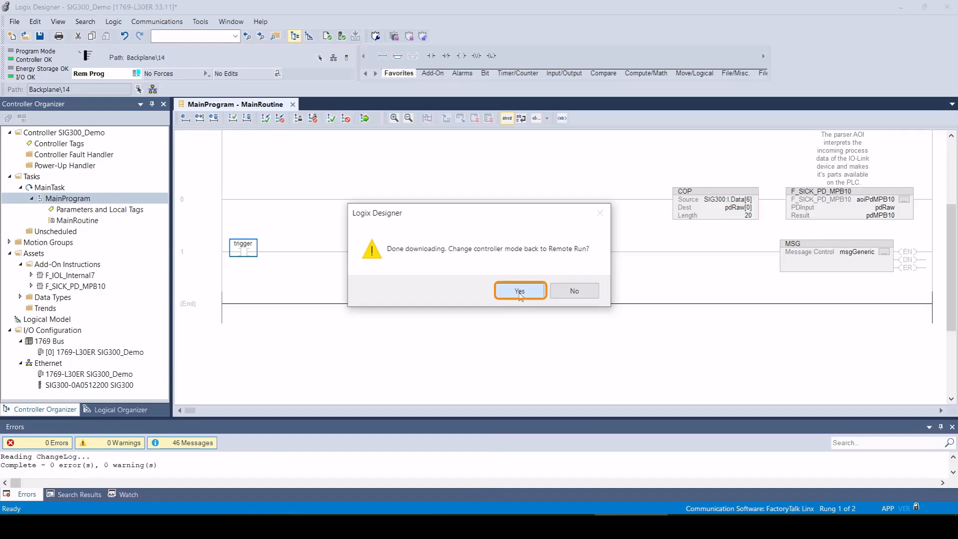
click(519, 290)
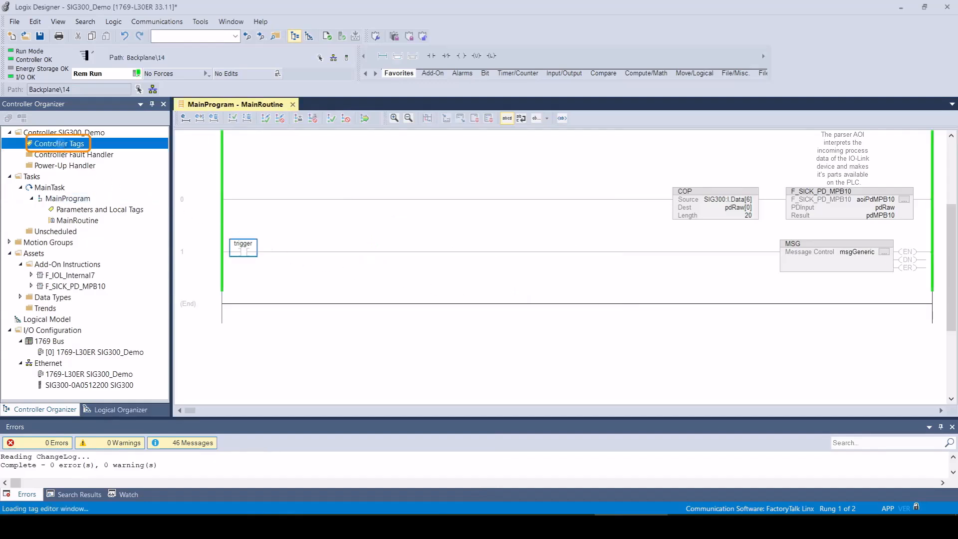
Set controller tag s1_source[1] to 16 and return to MainRoutine
double_click(59, 143)
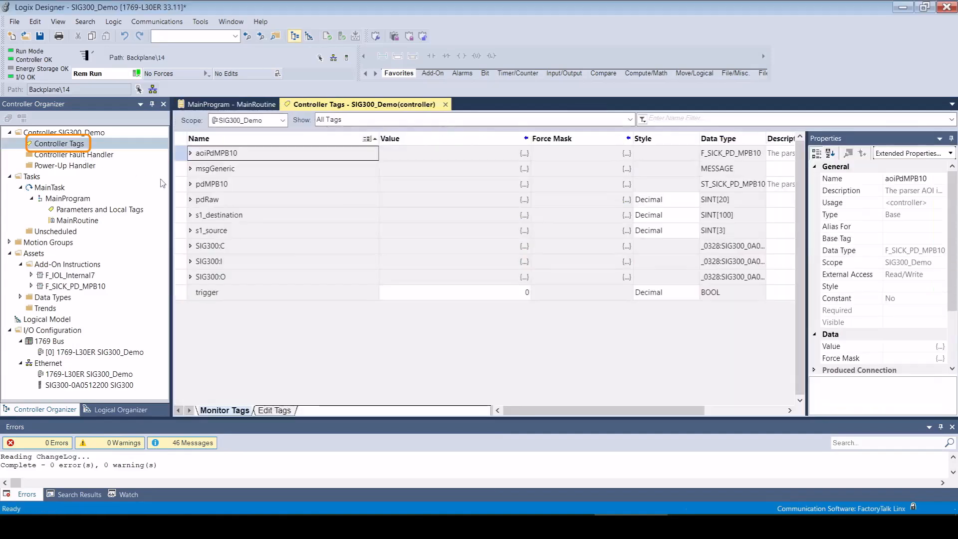
click(191, 230)
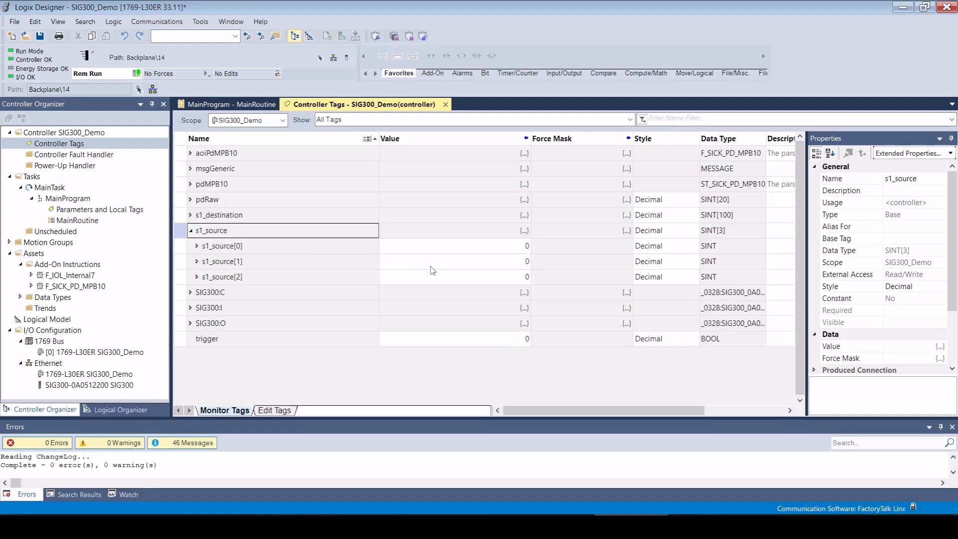
text(16)
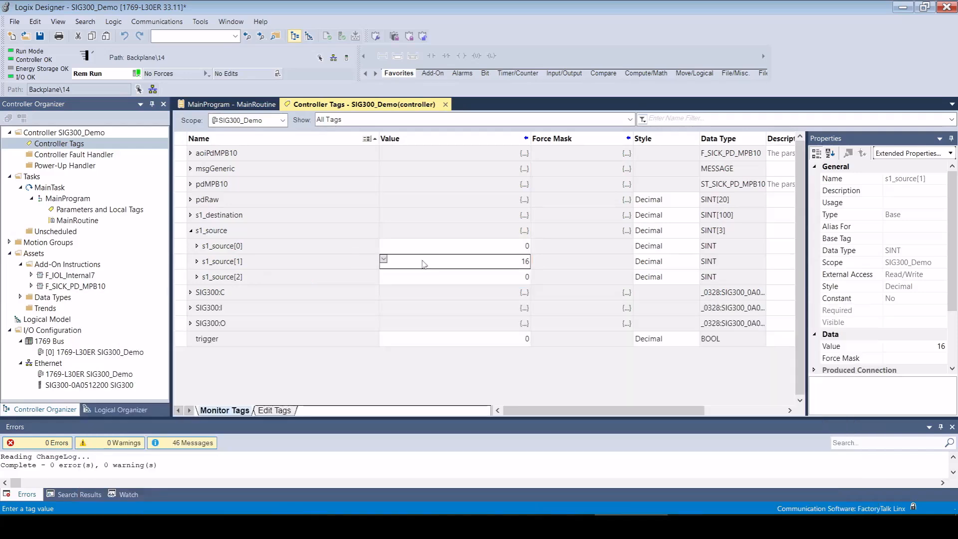
click(234, 103)
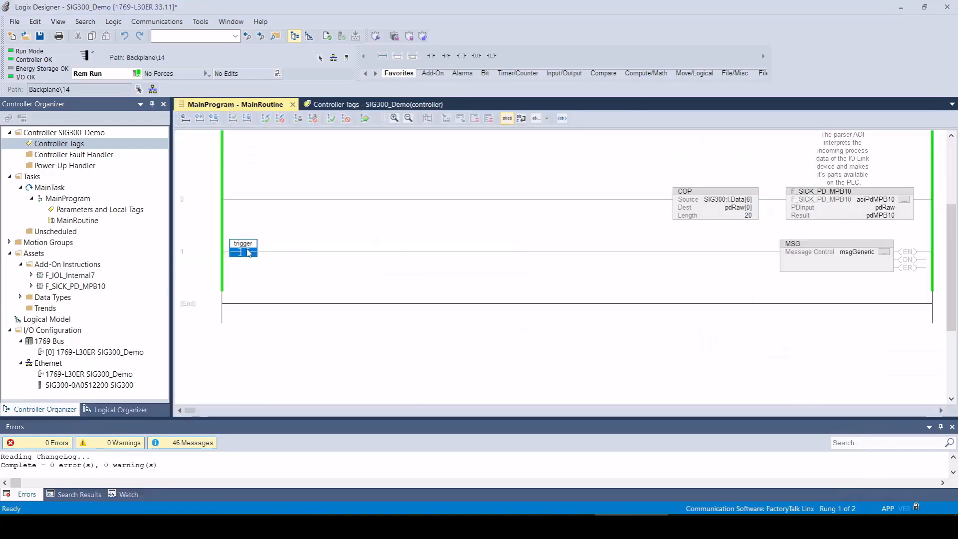
Toggle the trigger bit on so the MSG instruction executes
right_click(243, 251)
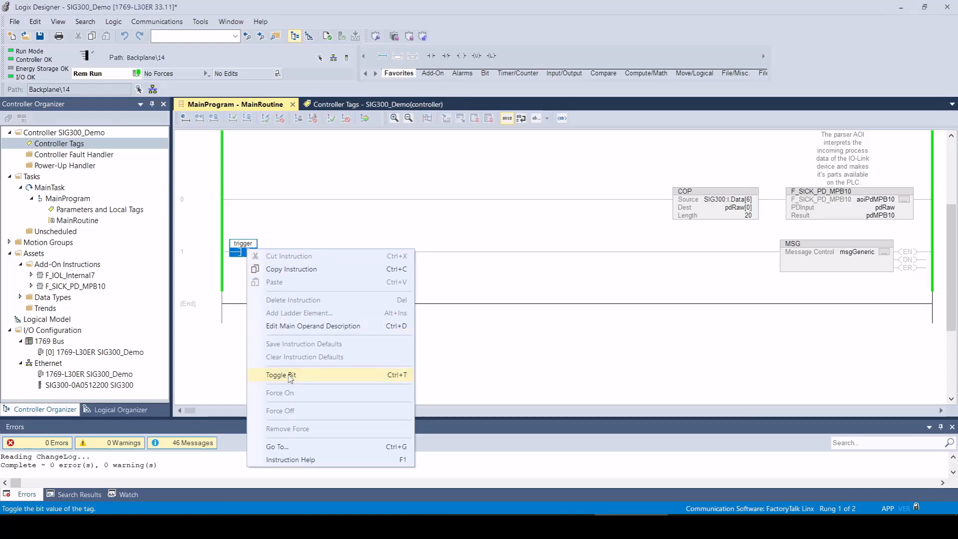
click(280, 374)
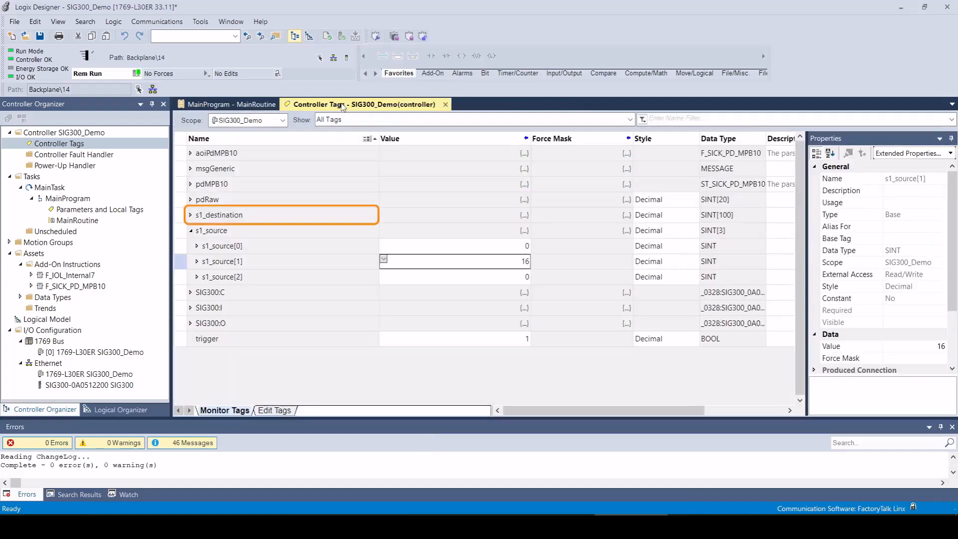
Display the received s1_destination bytes in ASCII style instead of decimal
click(190, 231)
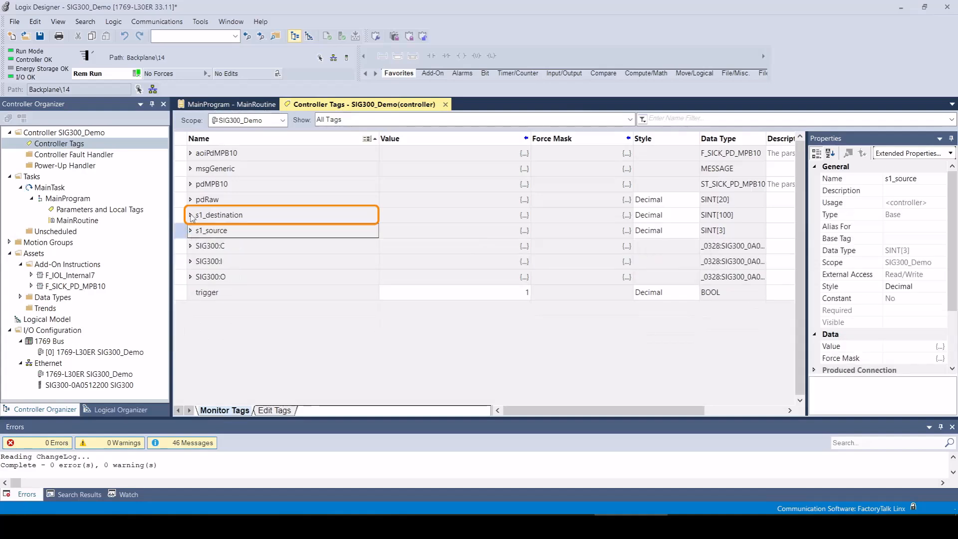
click(190, 215)
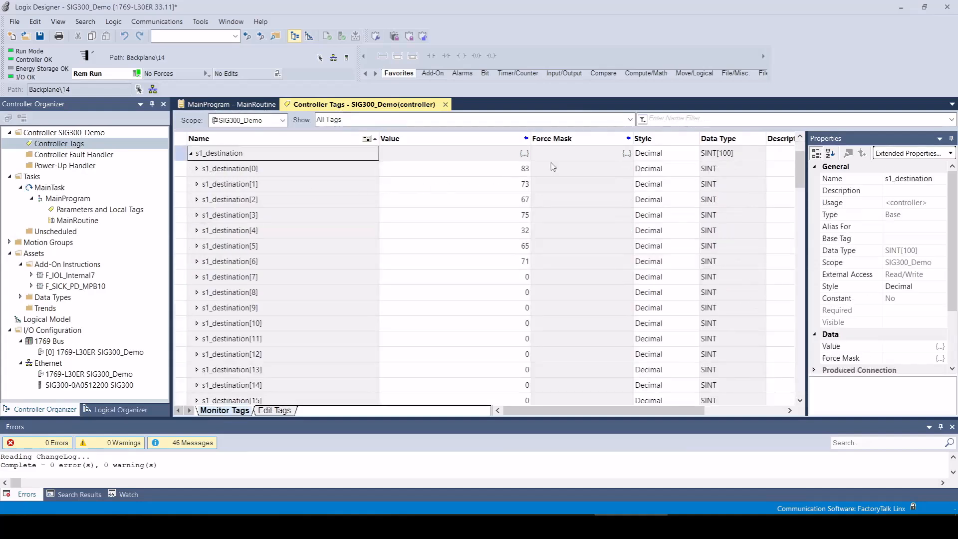
click(694, 153)
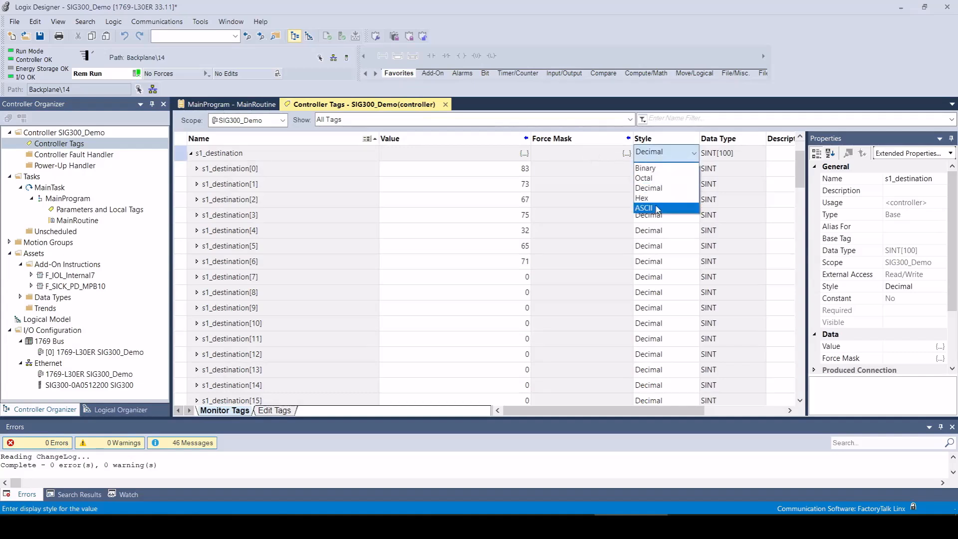
click(644, 208)
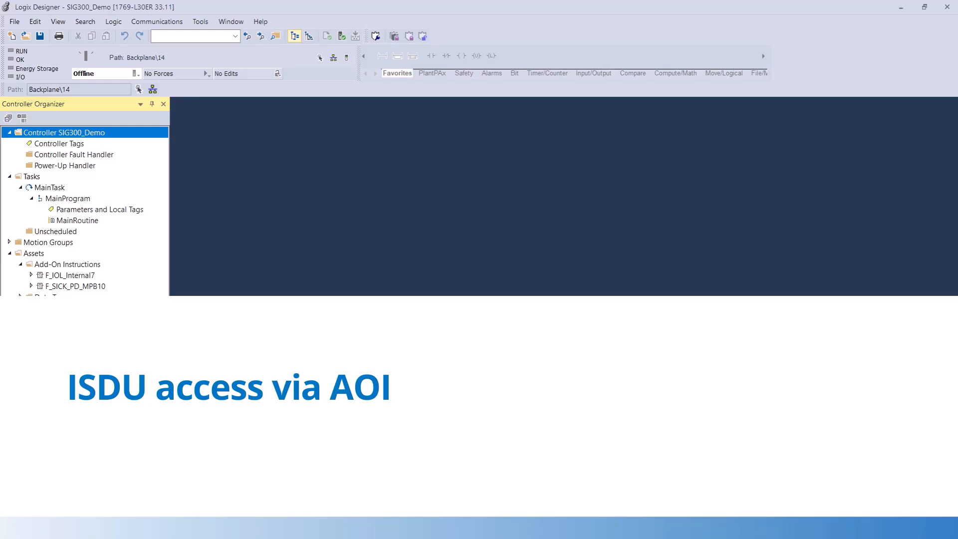
Close Controller Tags and take the project offline from the controller
double_click(59, 143)
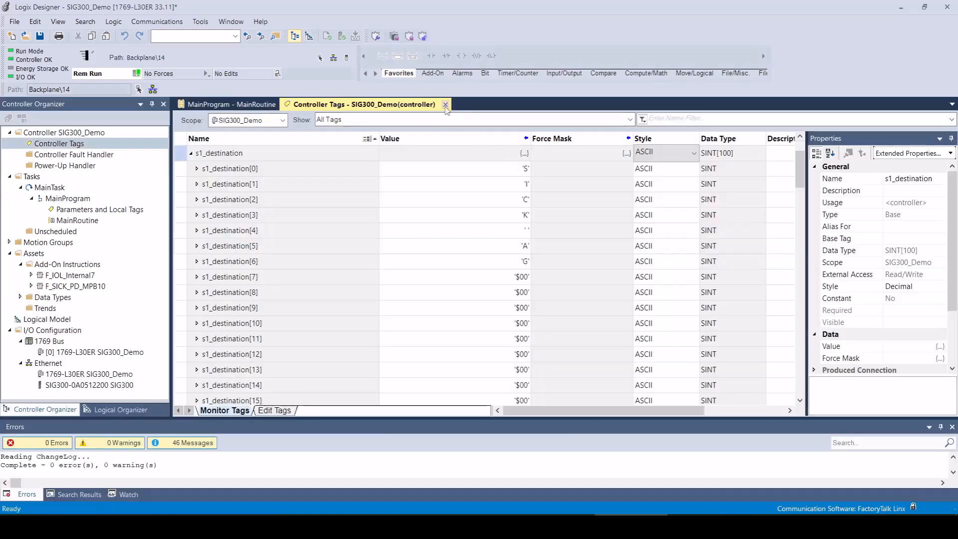
click(445, 104)
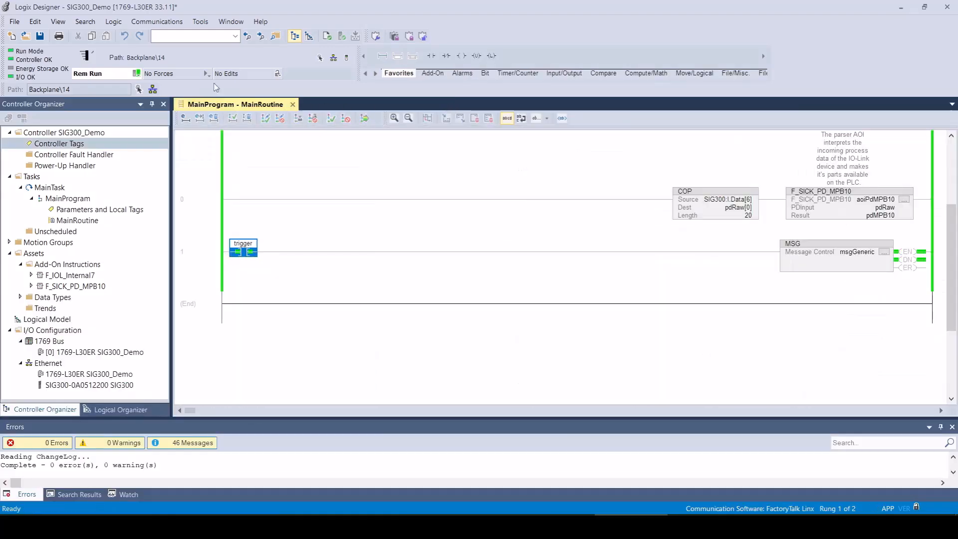
click(135, 73)
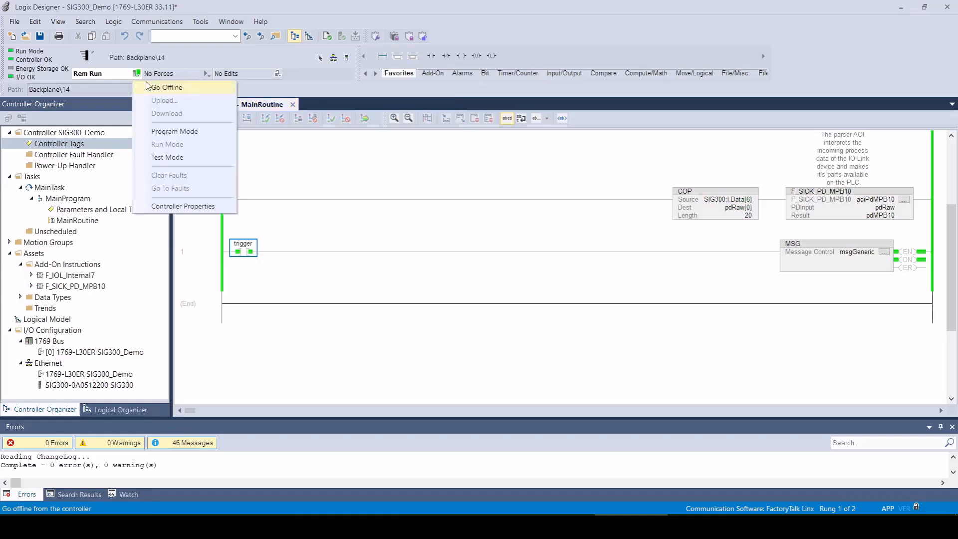
click(167, 87)
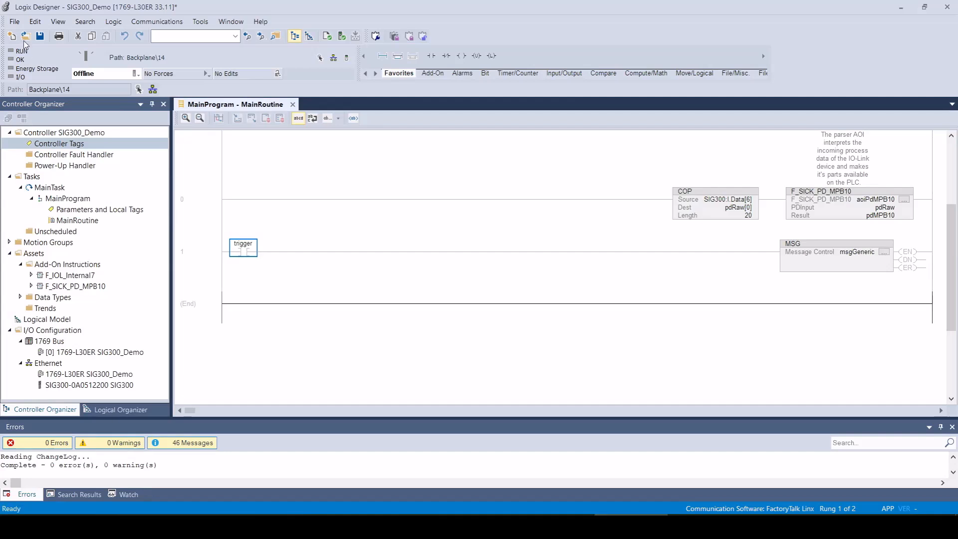
click(13, 20)
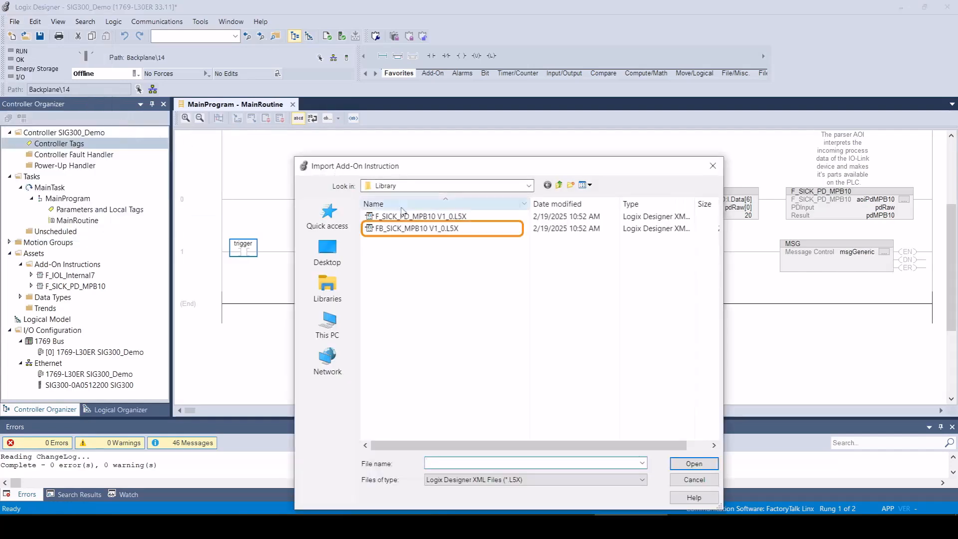
Import the FB_SICK_MPB10 V1_0.L5X add-on instruction and accept the import configuration
click(440, 227)
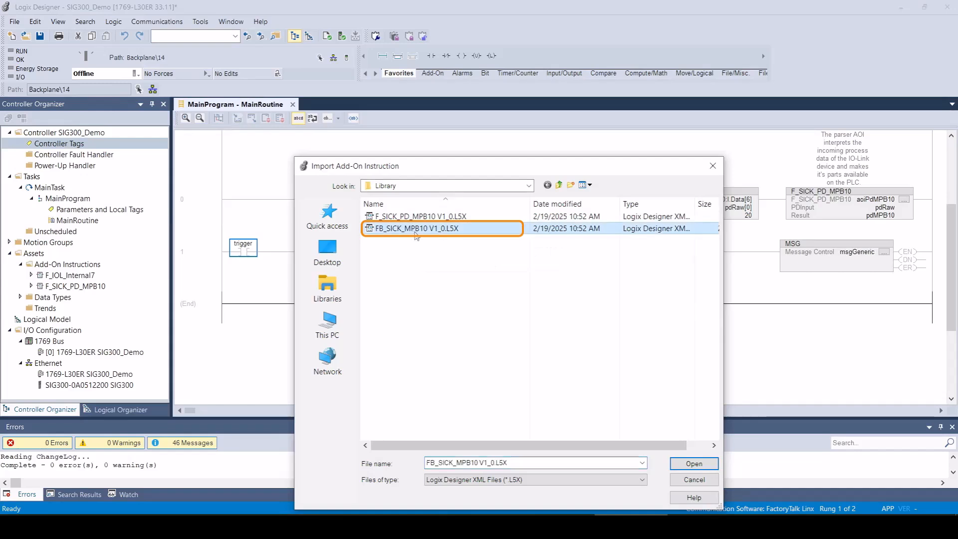
mouse_move(654, 442)
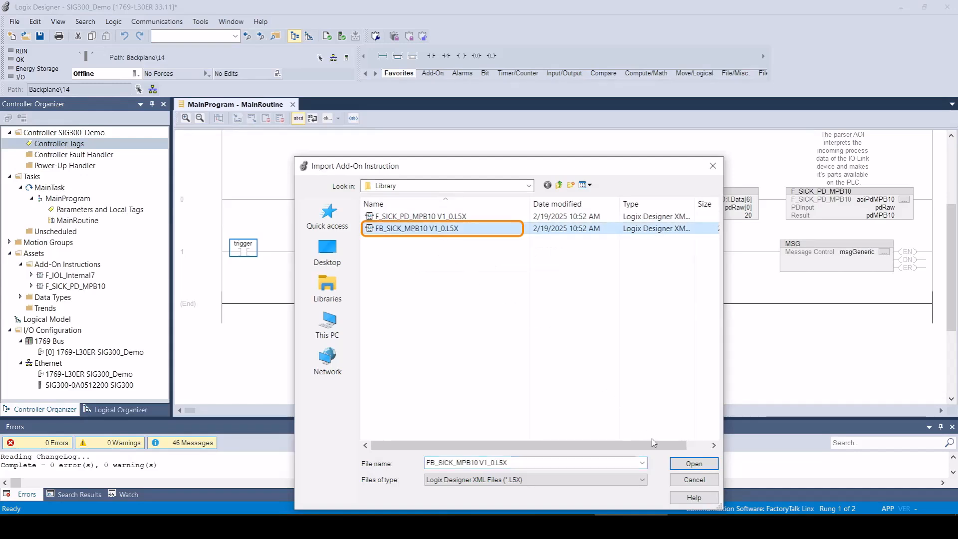
click(693, 463)
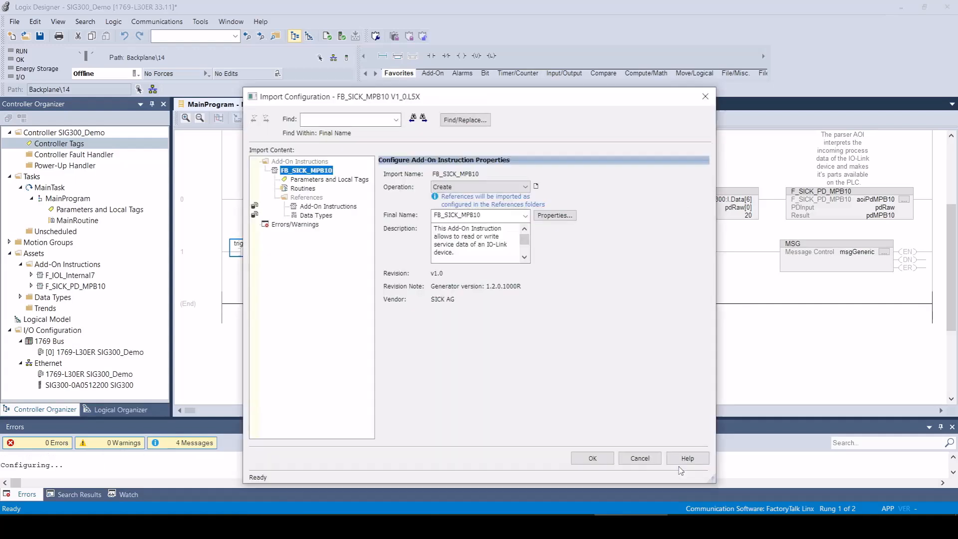
click(591, 458)
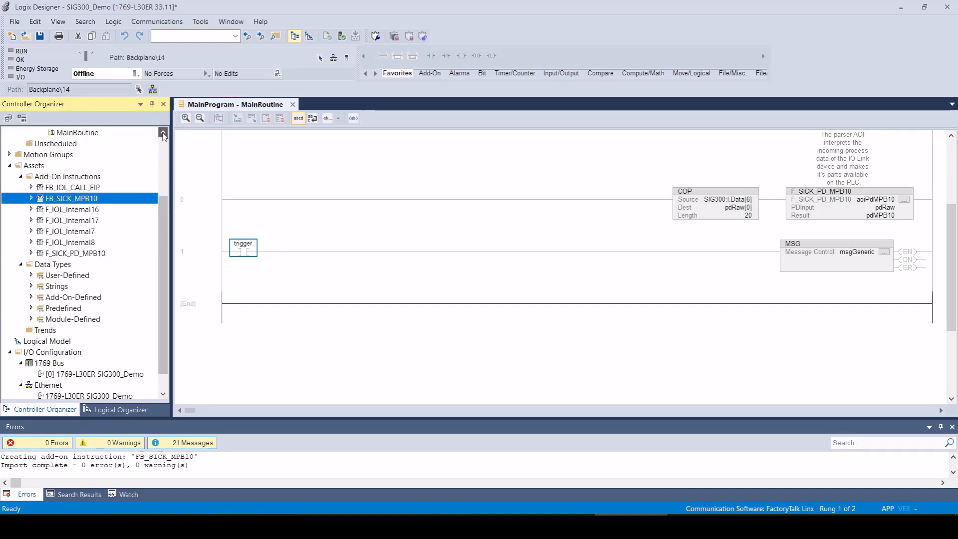
Add a new rung with an FB_SICK_MPB10 instruction backed by new controller tag aoiSdMPB10
click(161, 134)
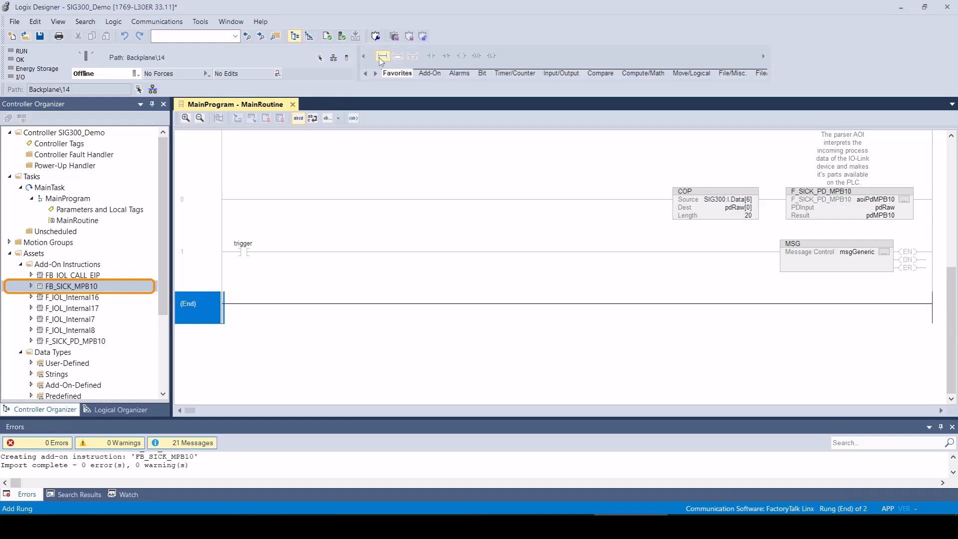
click(382, 56)
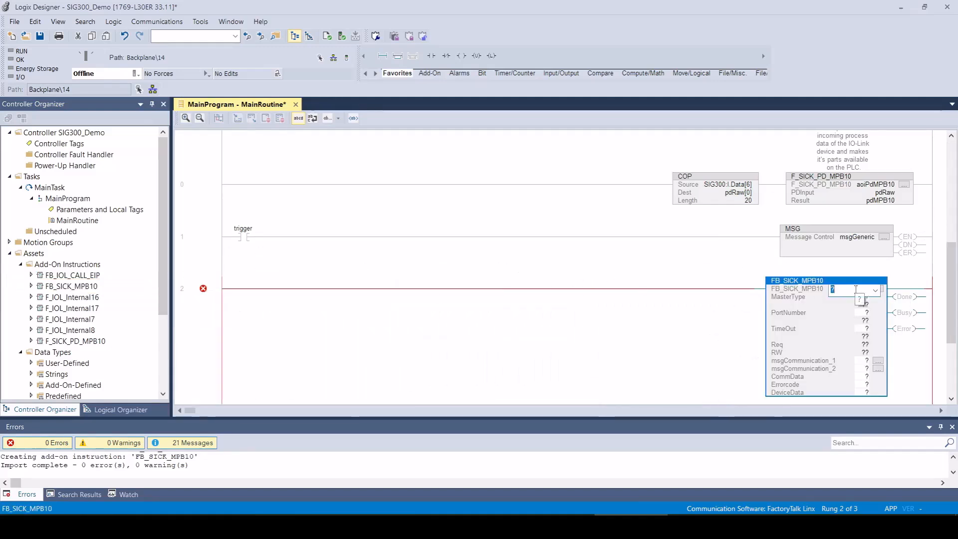
text(aoiSdMPB10)
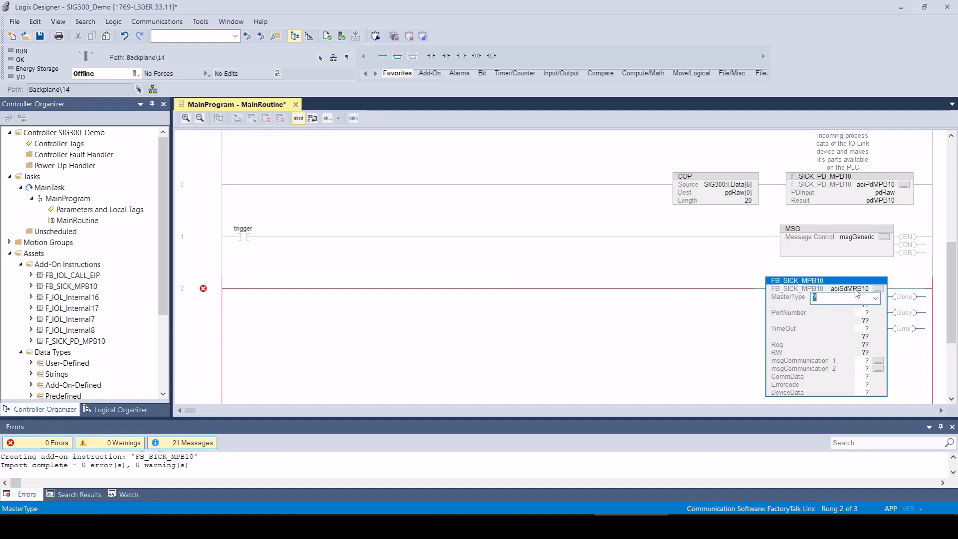
right_click(826, 288)
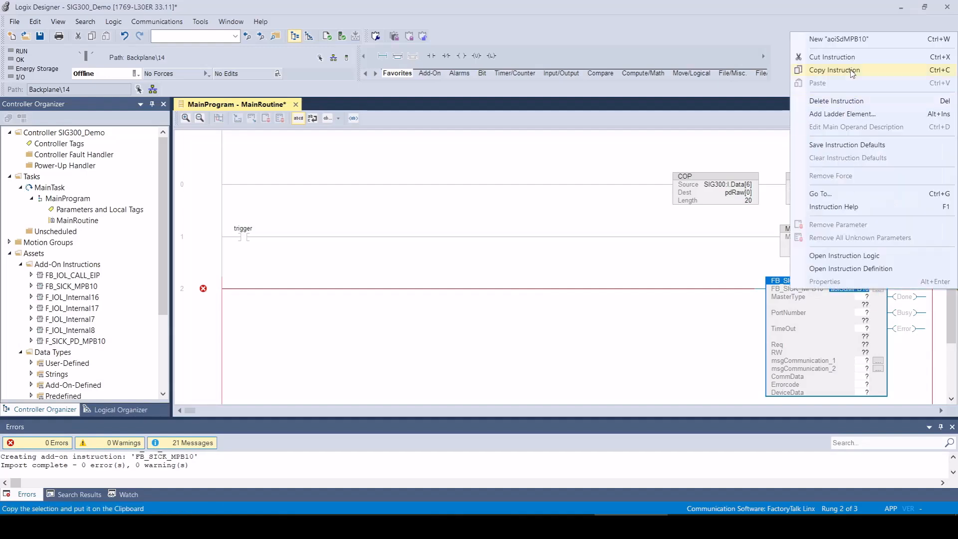
click(831, 39)
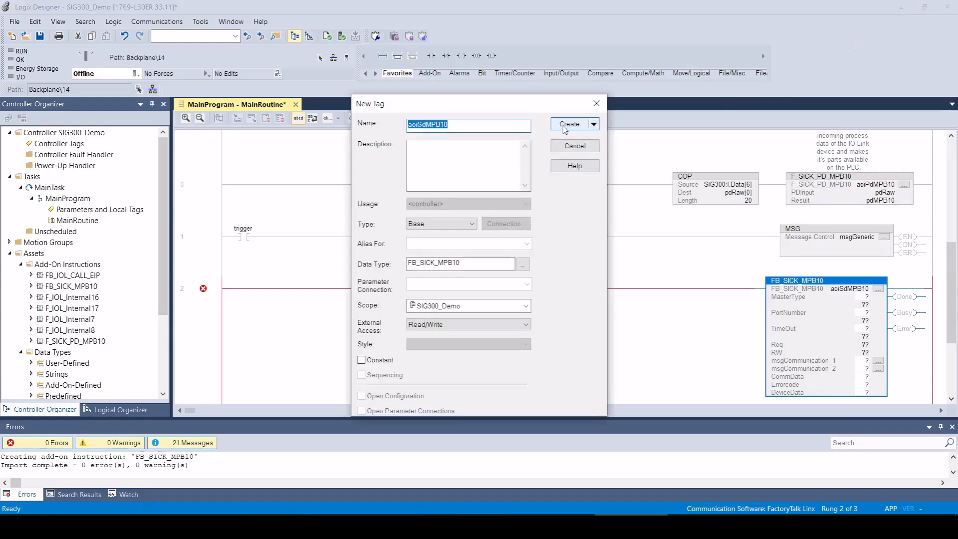
click(568, 123)
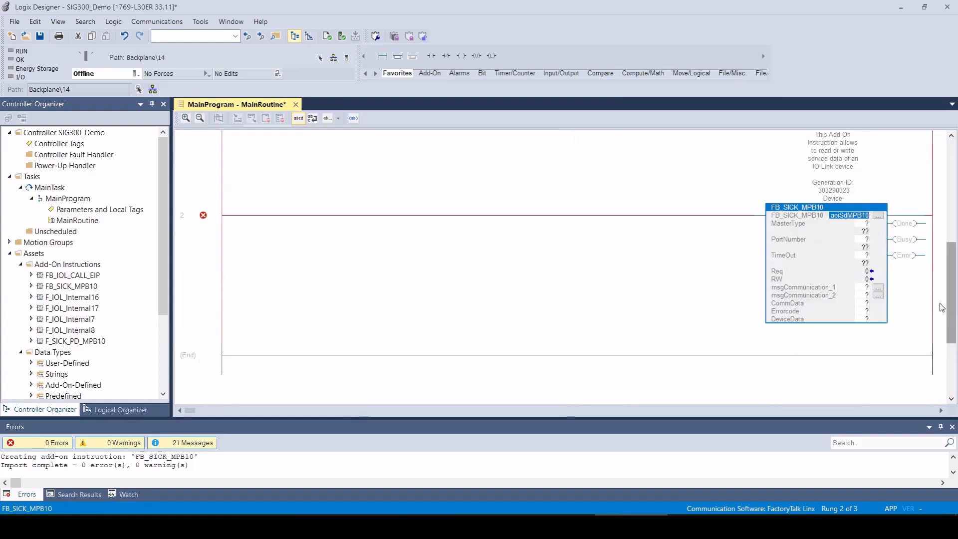
Enter MasterType 7, PortNumber 1 and TimeOut 5000 on the FB_SICK_MPB10 block
click(846, 223)
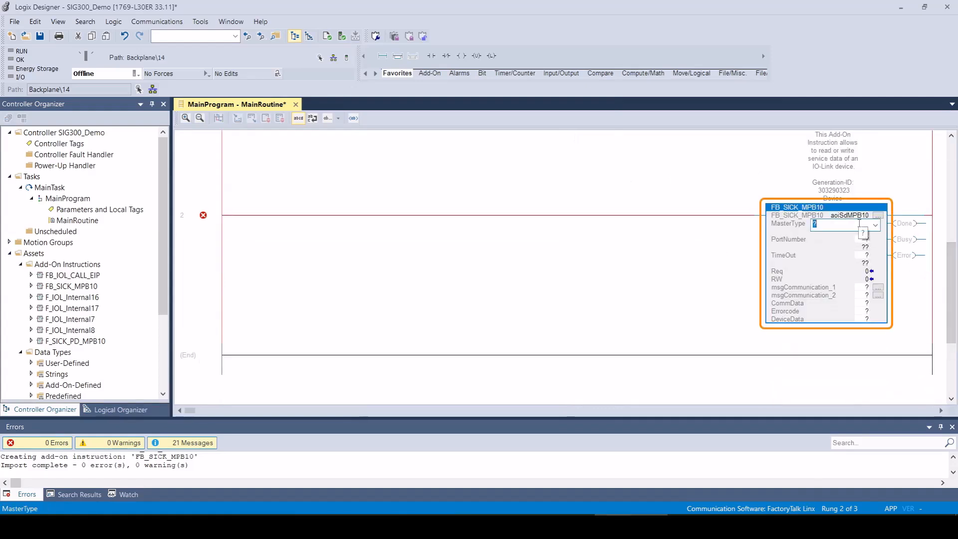
text(7)
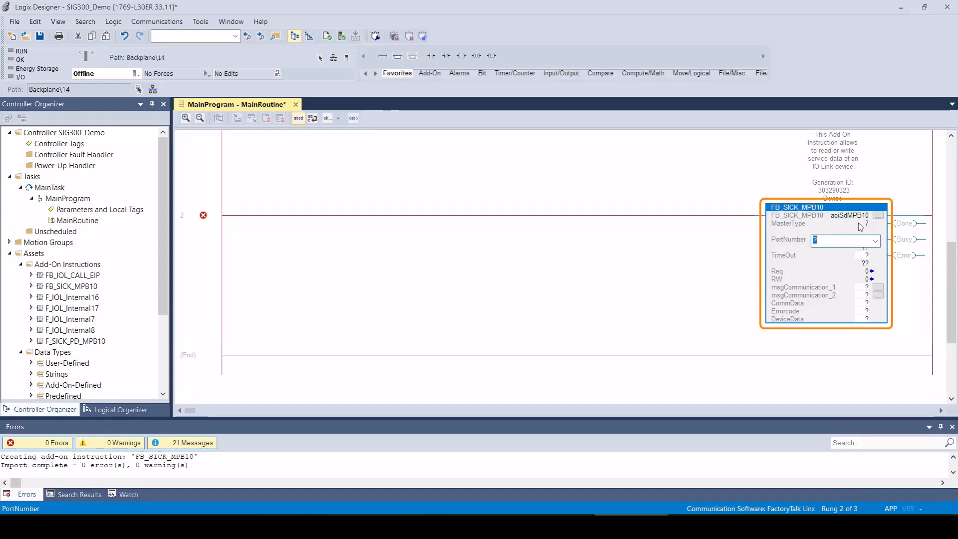
text(1)
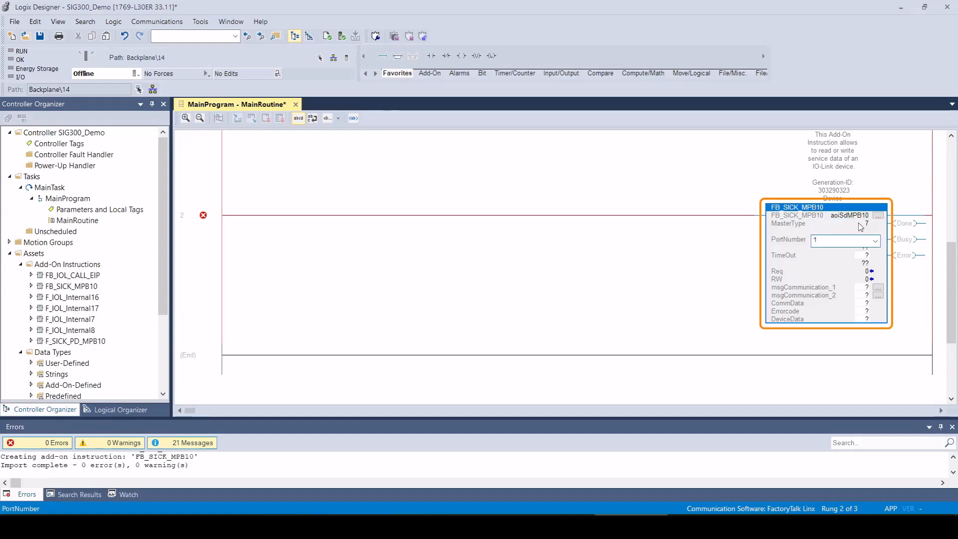
text(5000)
click(858, 287)
text(msg)
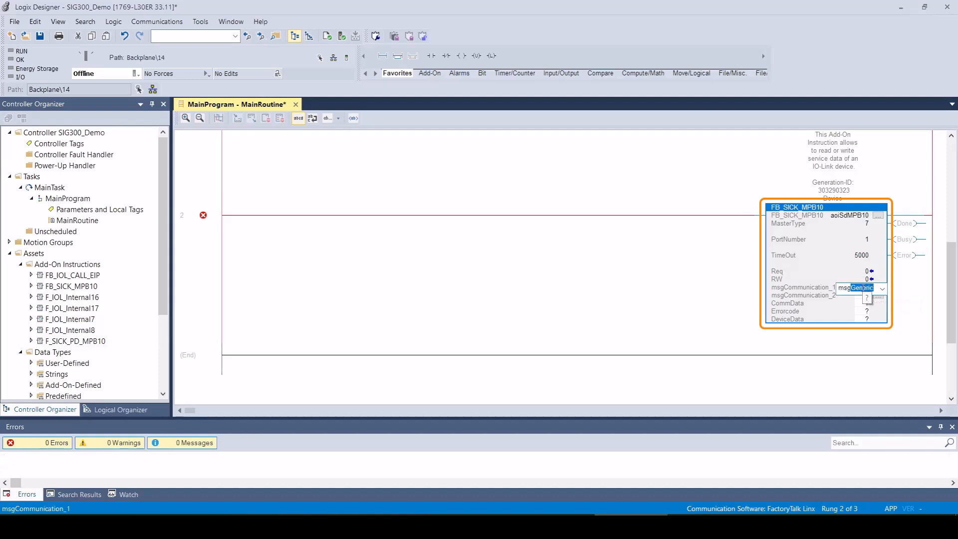
Create MESSAGE tags msg1 and msg2 for msgCommunication_1 and msgCommunication_2, then start entering commData
right_click(855, 287)
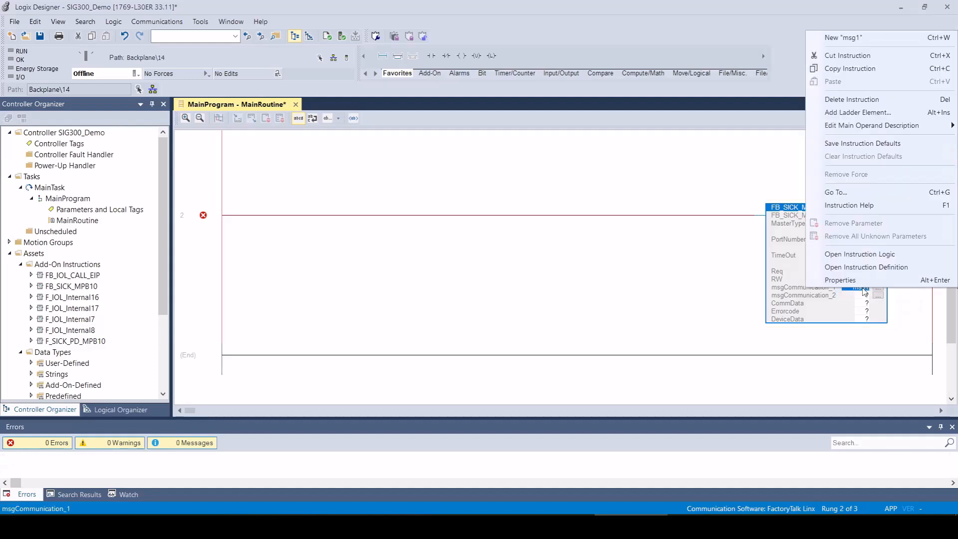
click(844, 37)
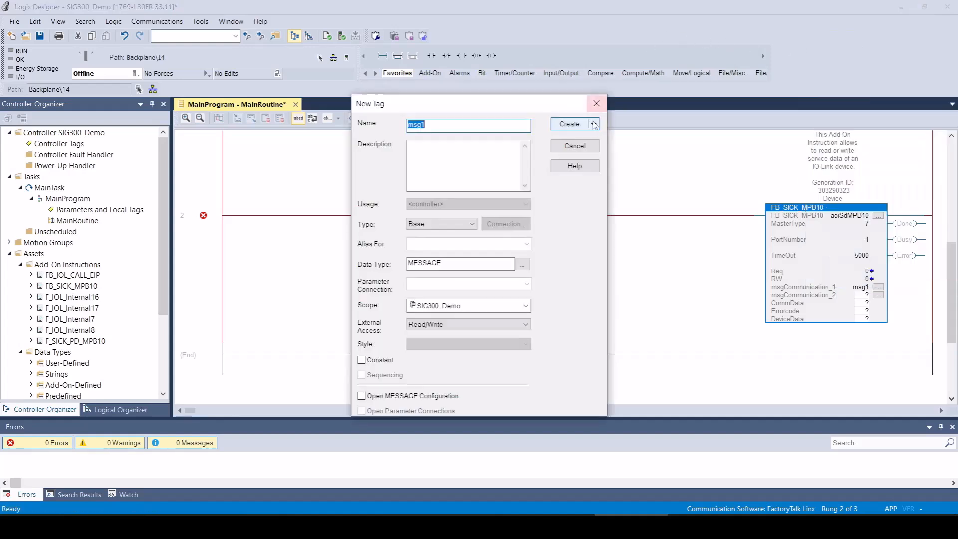
click(573, 124)
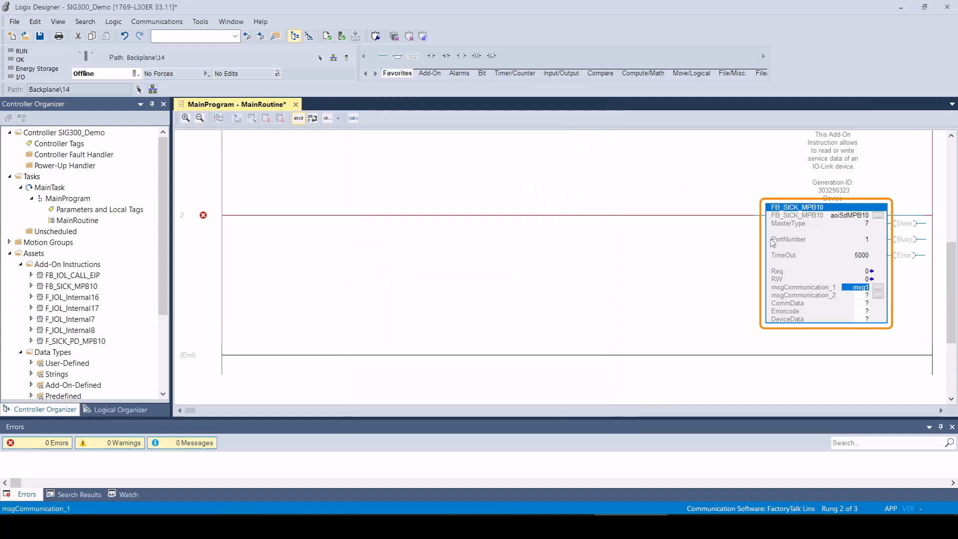
mouse_move(861, 296)
text(msg2)
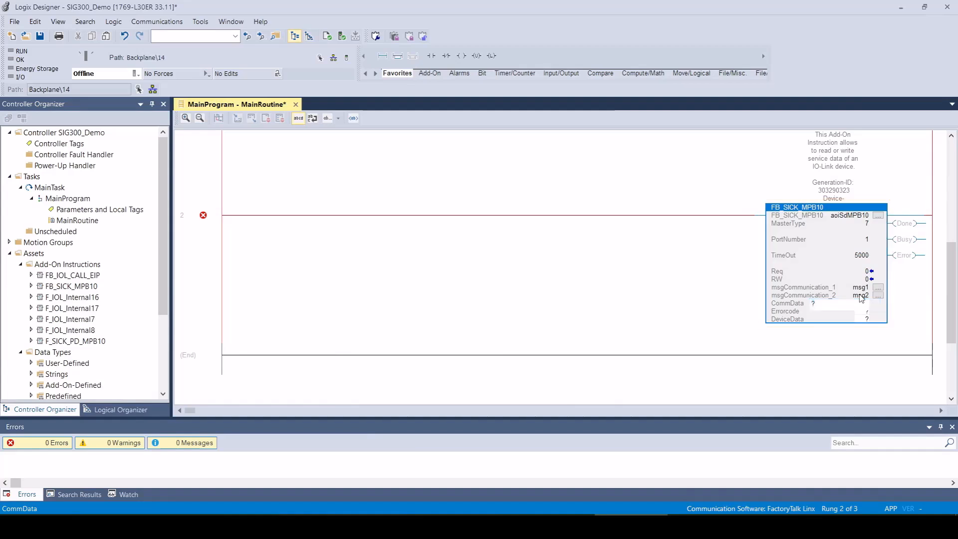
right_click(861, 295)
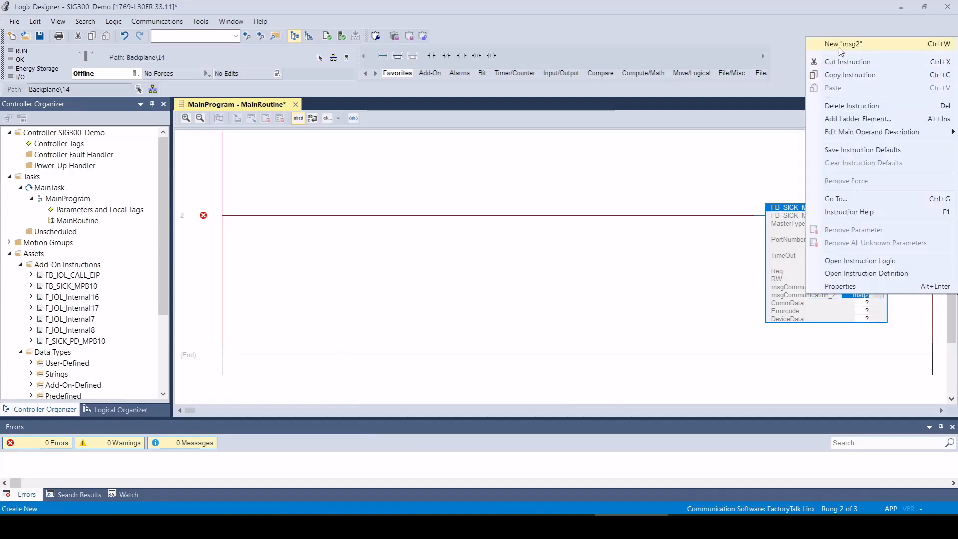
click(843, 44)
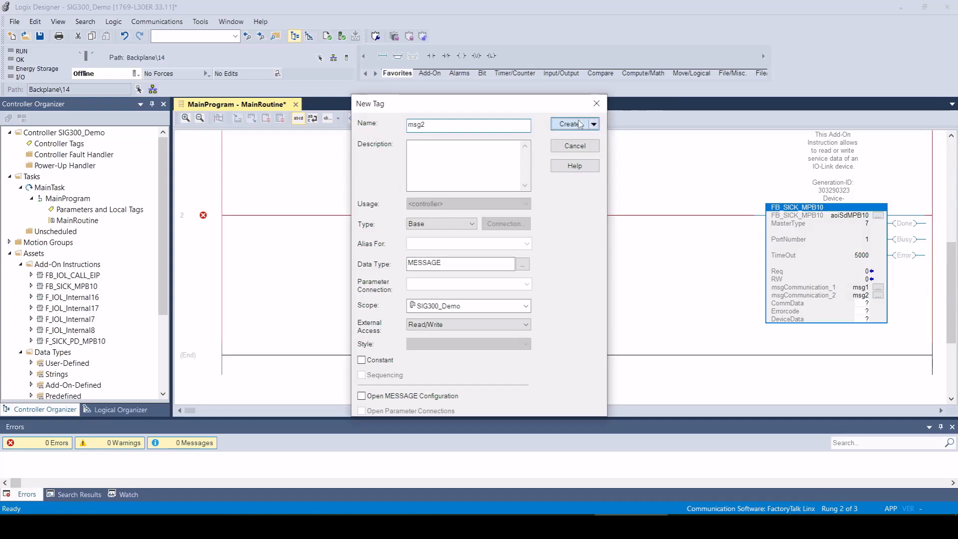
click(570, 124)
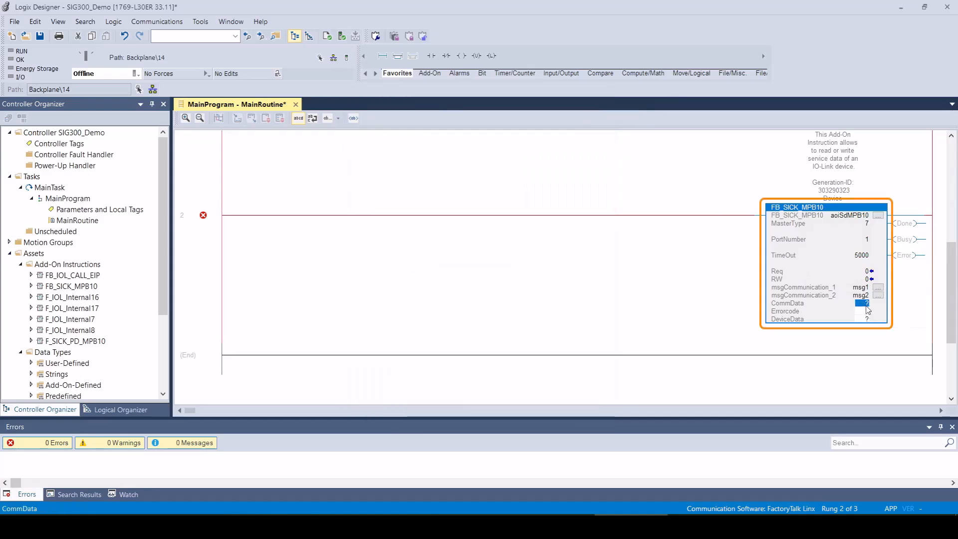
text(commDat)
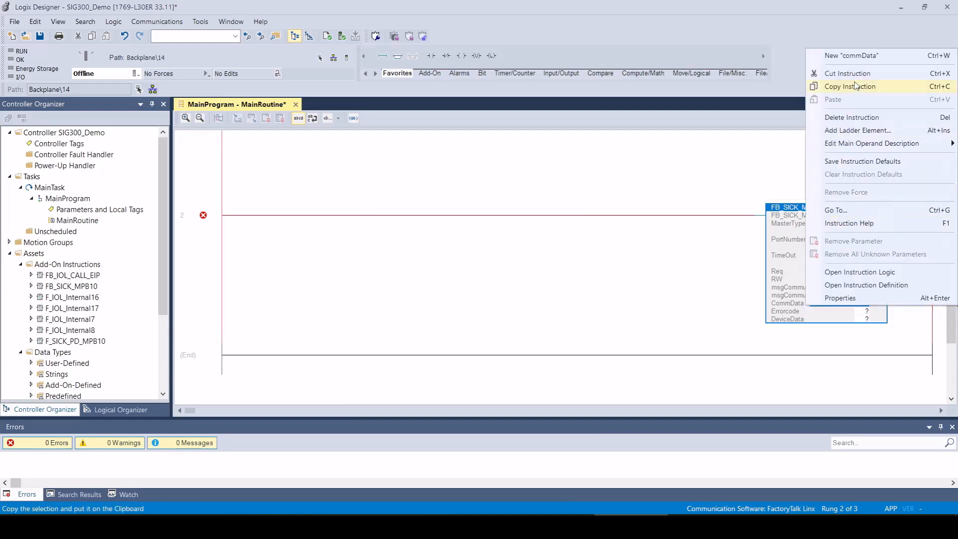
Create tags commData for CommData and errorCode for Errorcode, then start entering sdMPB10 for DeviceData
click(849, 56)
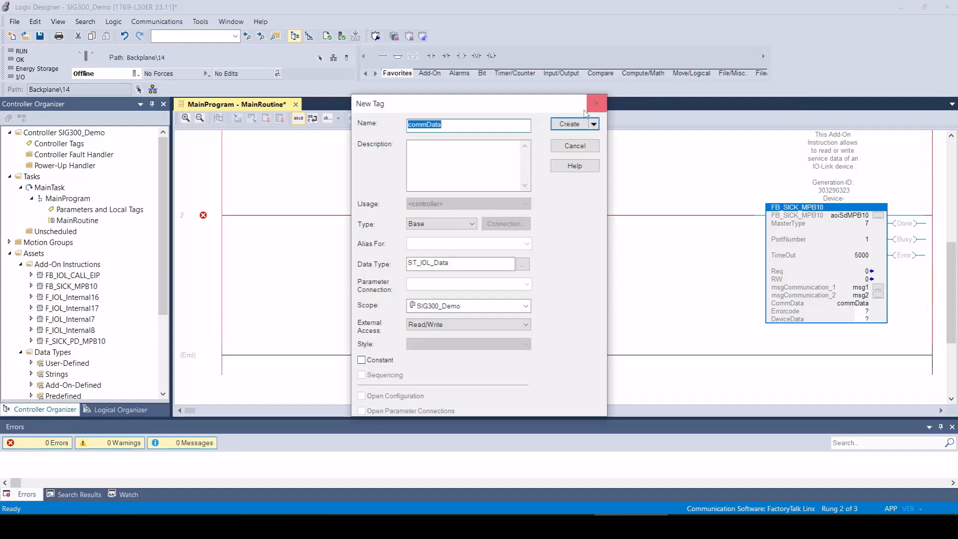
click(568, 124)
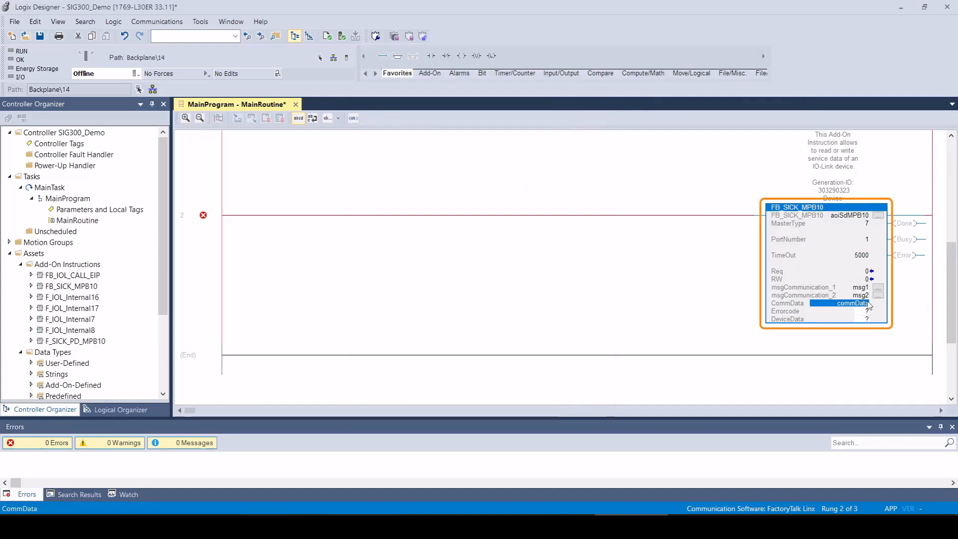
click(847, 312)
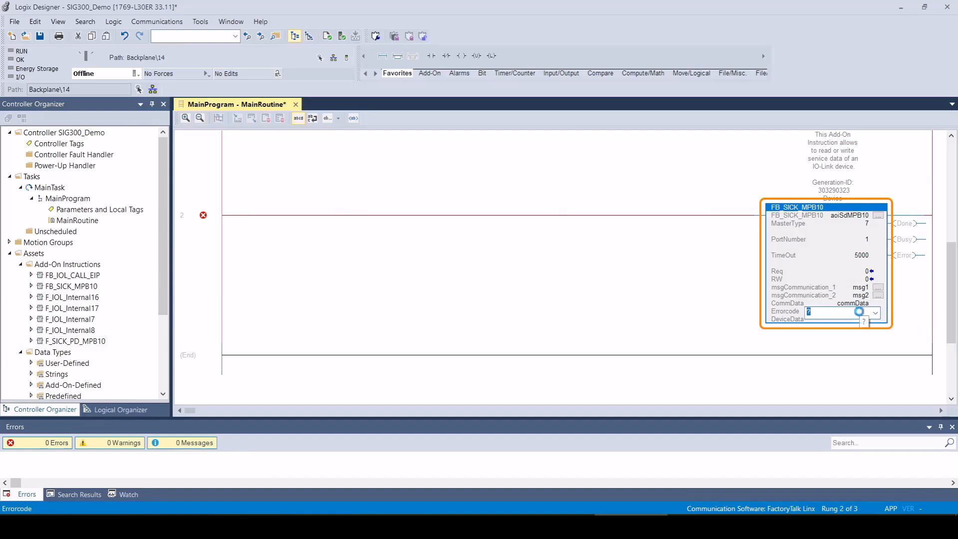
text(errorC)
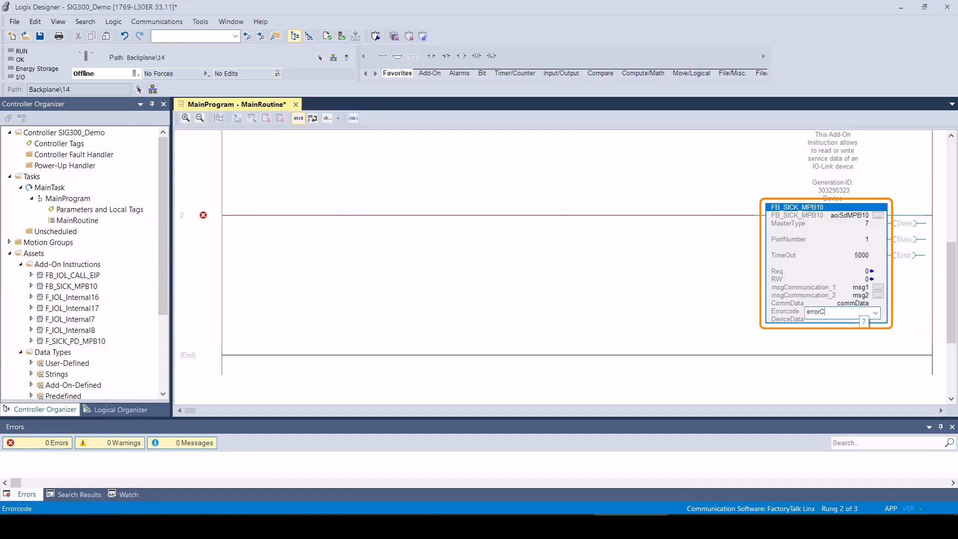
right_click(826, 311)
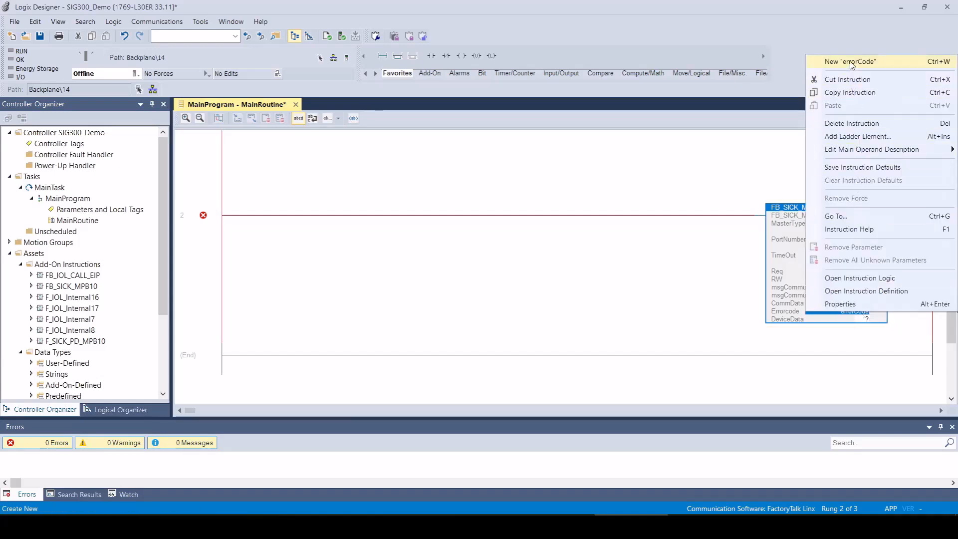
click(850, 61)
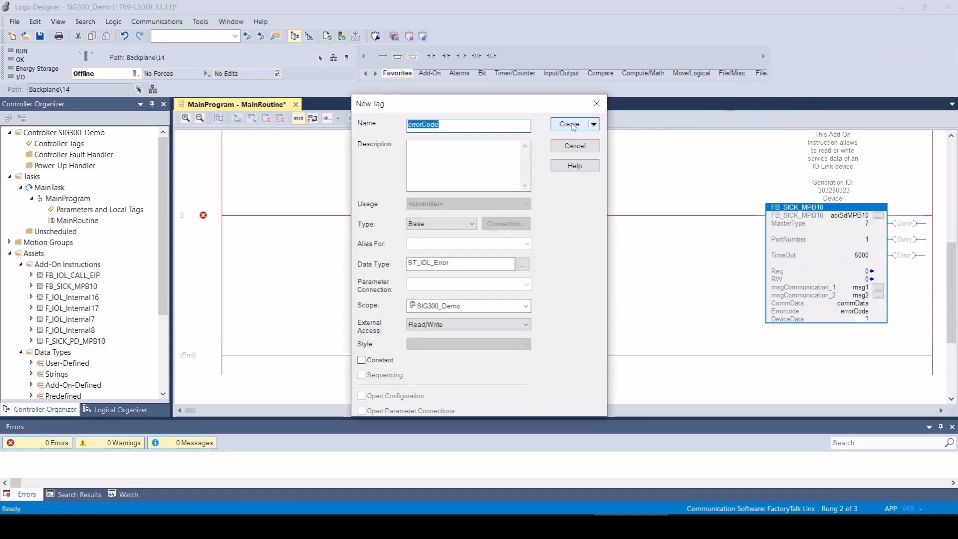
click(568, 124)
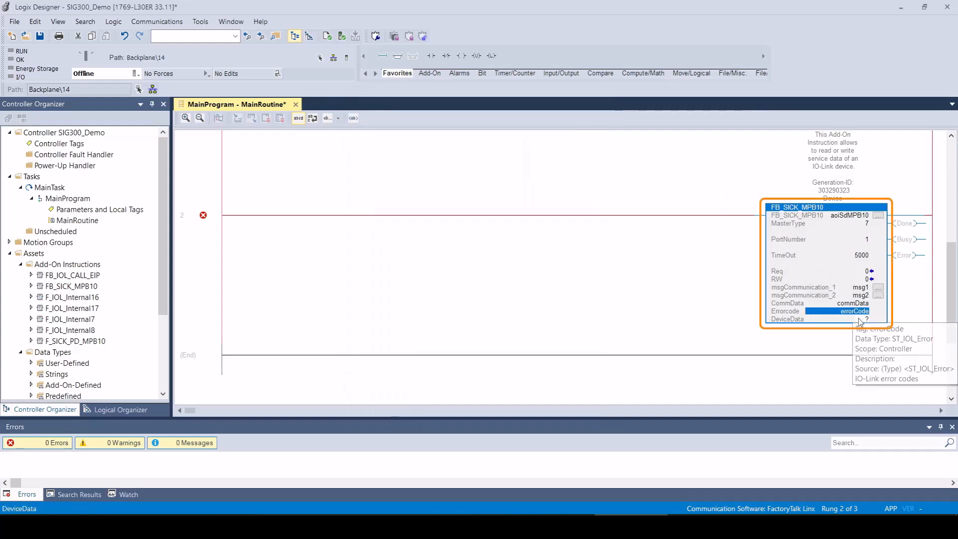
click(843, 319)
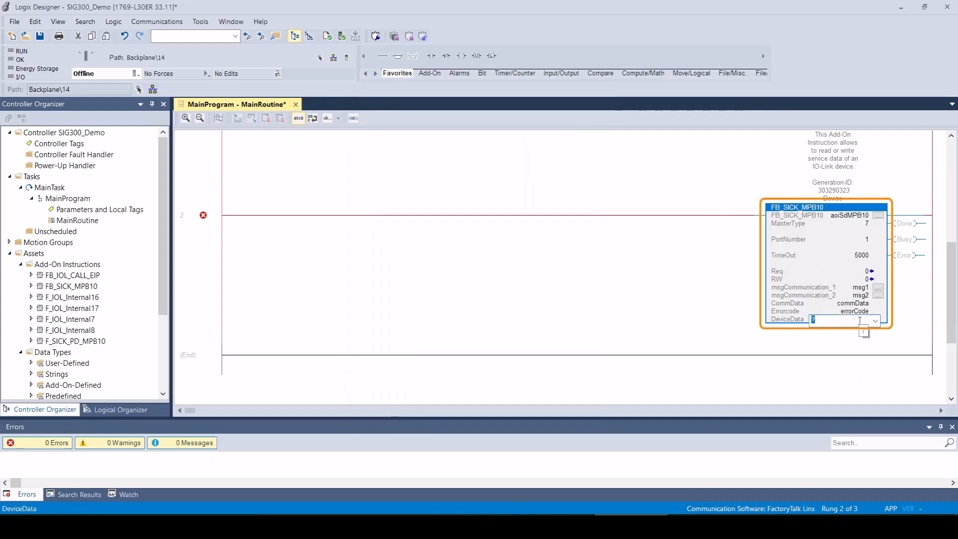
text(sdMPB10)
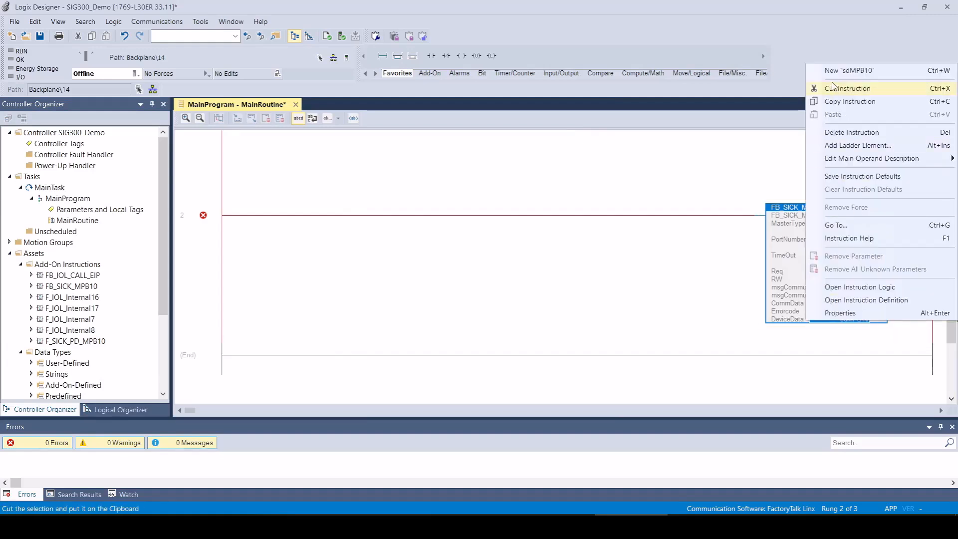
Create the new ST_SICK_MPB10 tag sdMPB10 for DeviceData, clearing the rung error
click(848, 70)
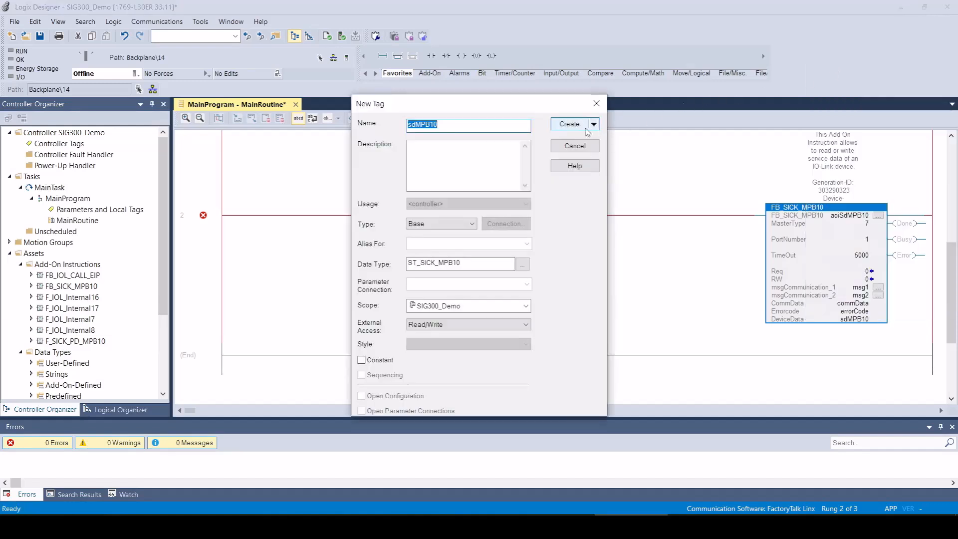
click(570, 124)
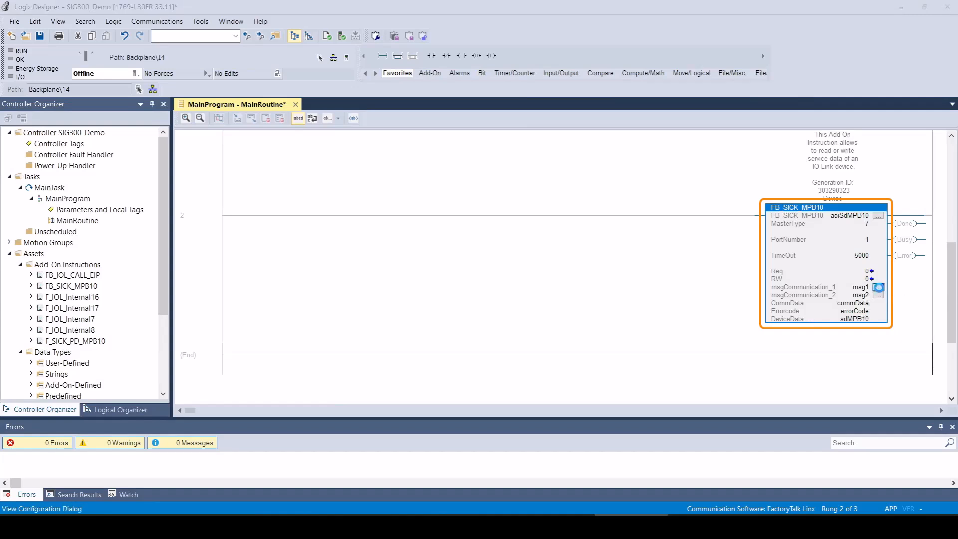
Configure msg1 with service code 4b and commData source and destination elements
click(878, 287)
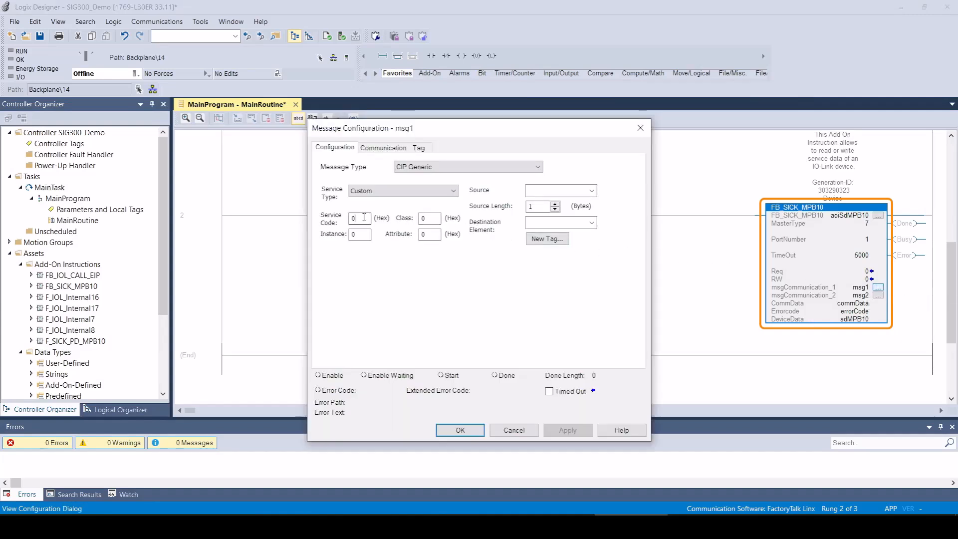
text(4b)
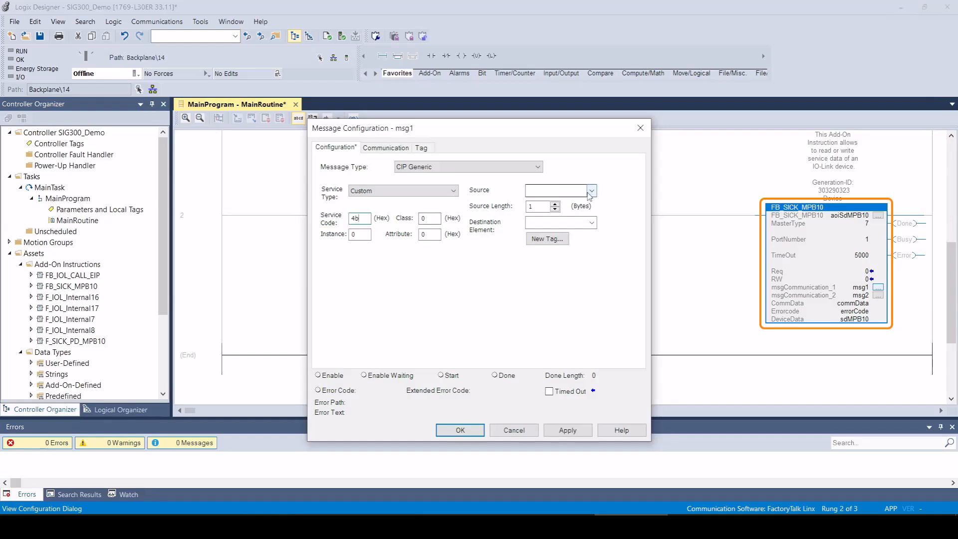
click(590, 189)
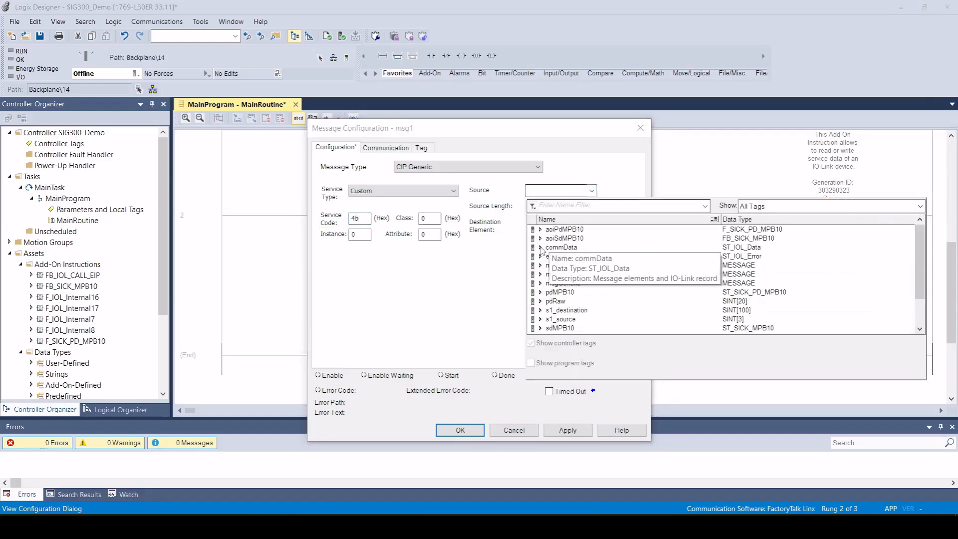
double_click(561, 247)
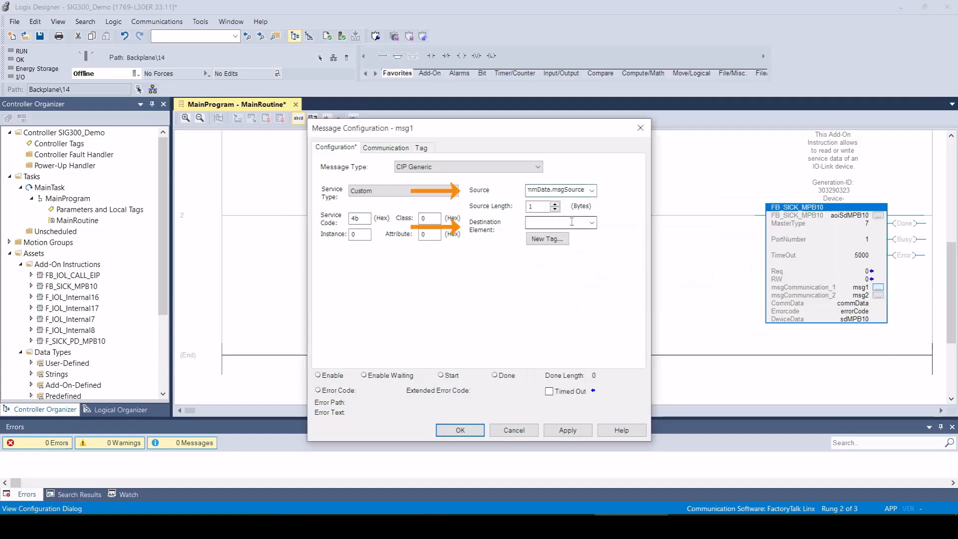
click(592, 222)
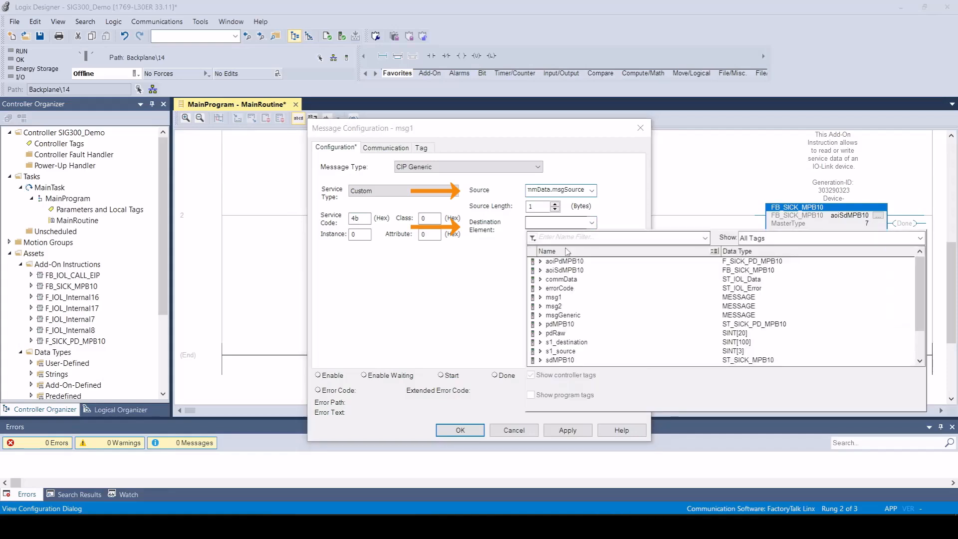
click(559, 280)
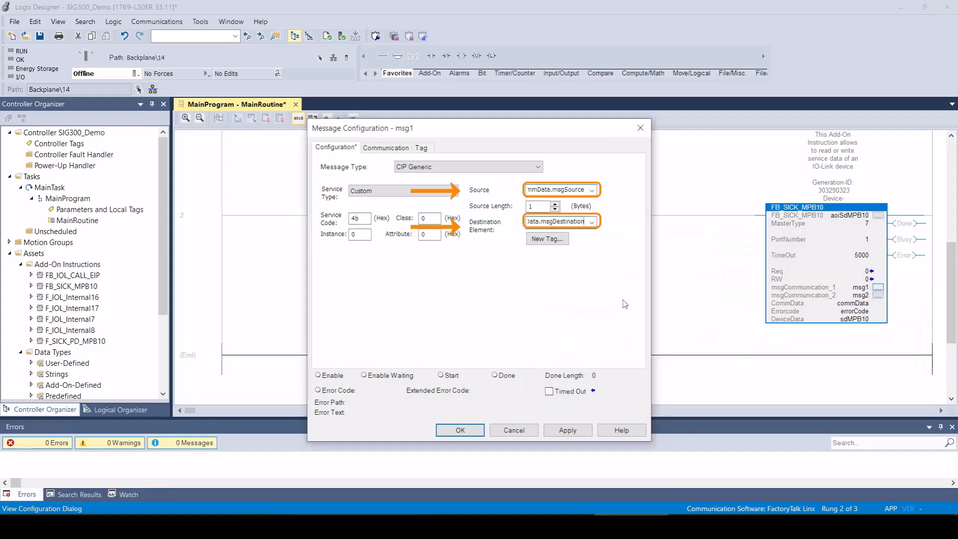
Route msg1's communication path to the SIG300 device and close its configuration
click(386, 148)
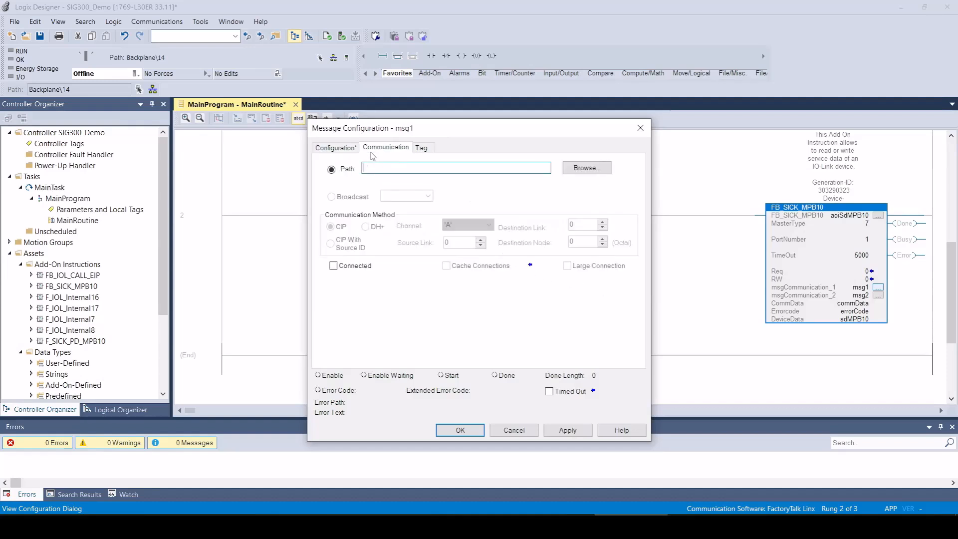
click(585, 168)
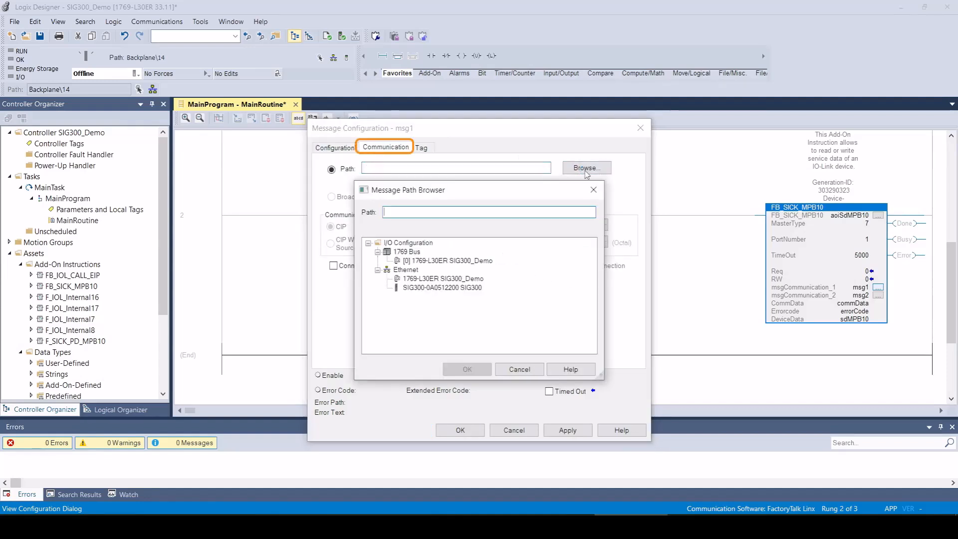
click(439, 287)
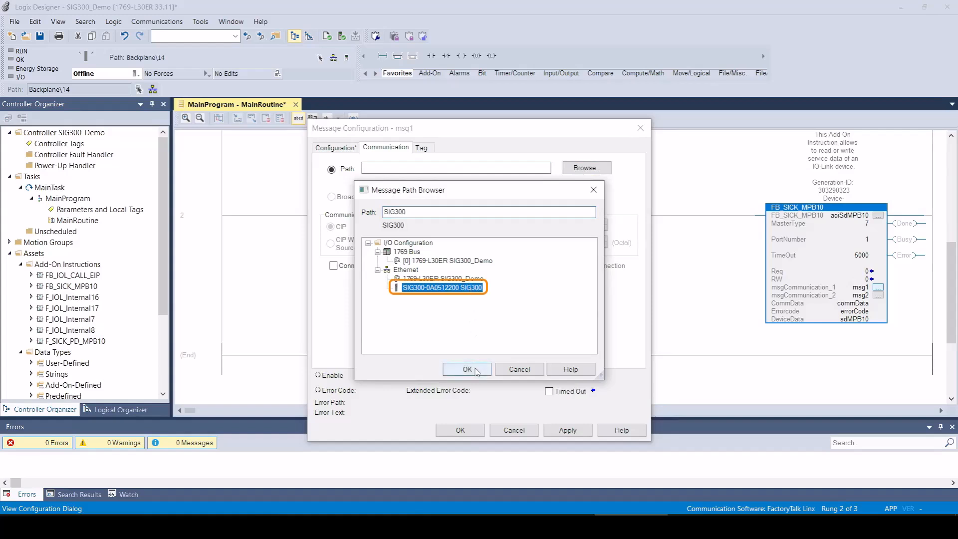
click(467, 370)
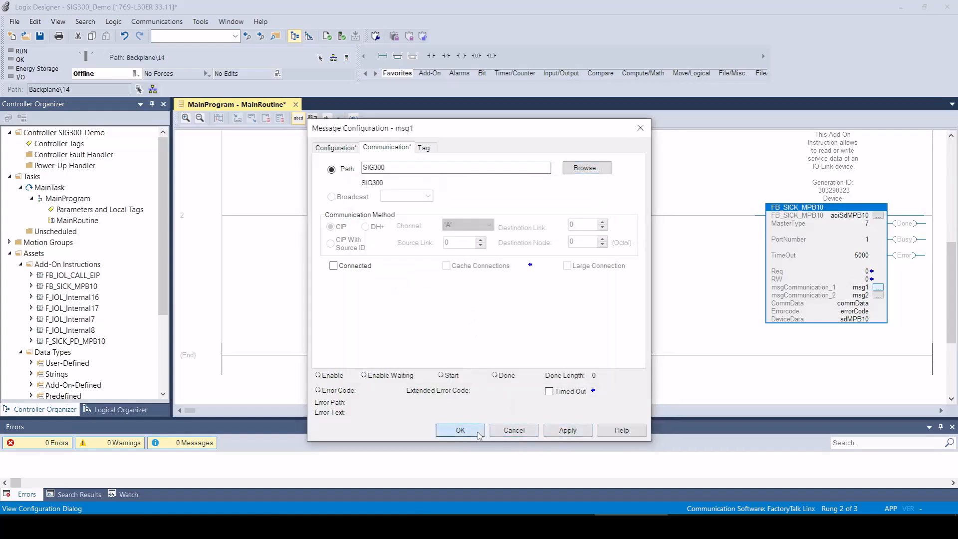
click(459, 430)
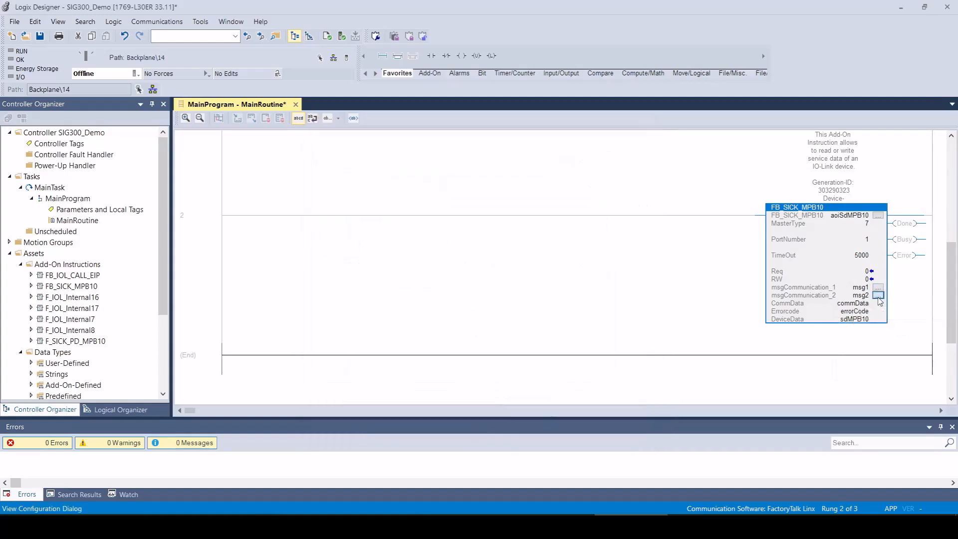
Configure msg2's service code with commData.msgSource and commData.msgDestination
click(878, 295)
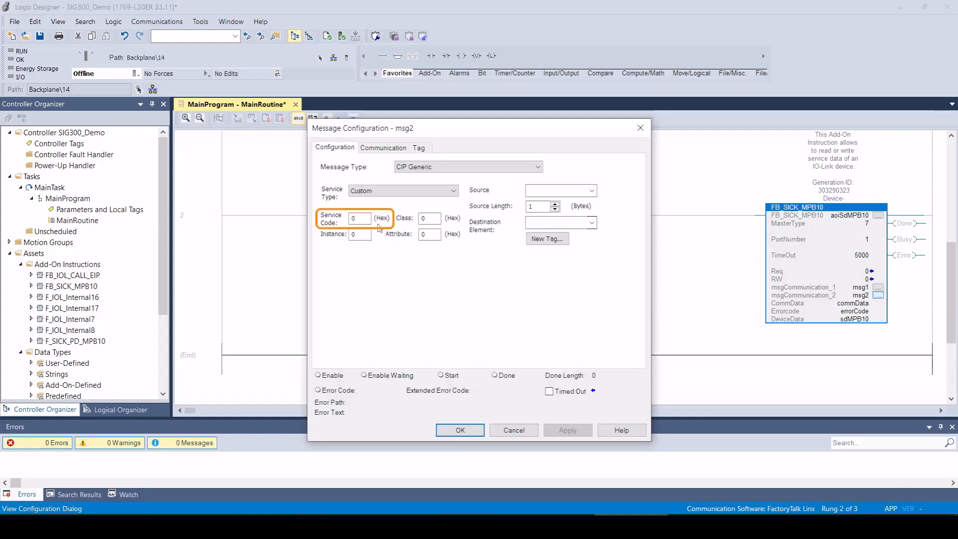
text(4d)
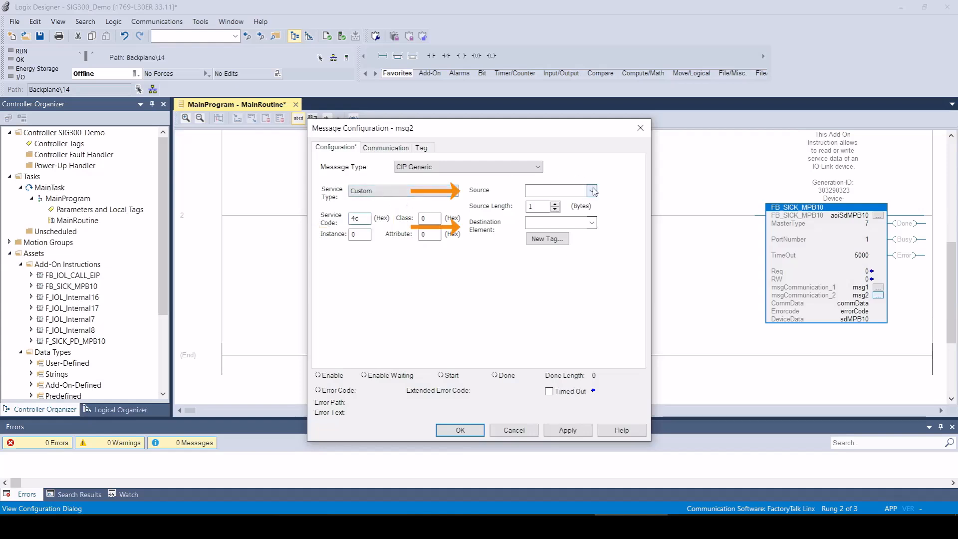
click(590, 190)
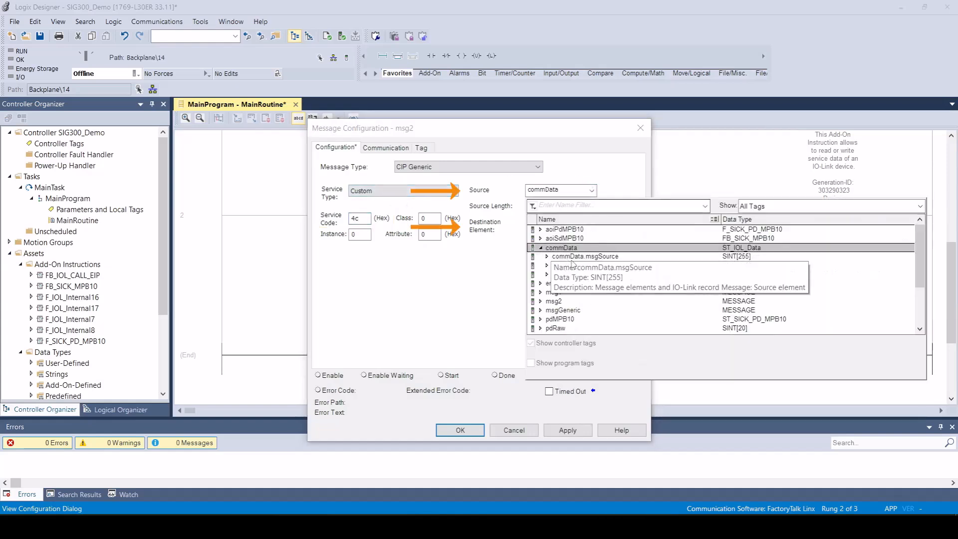
click(584, 256)
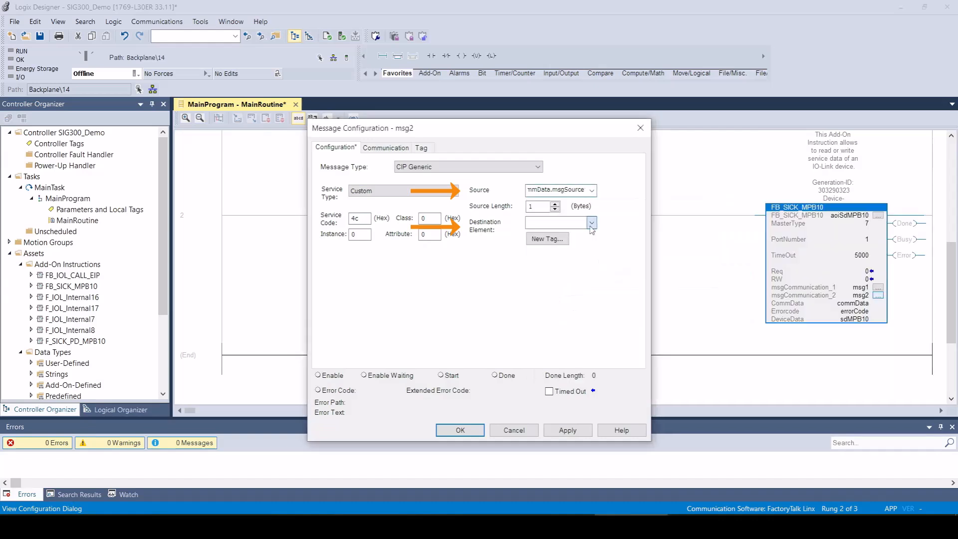
click(590, 222)
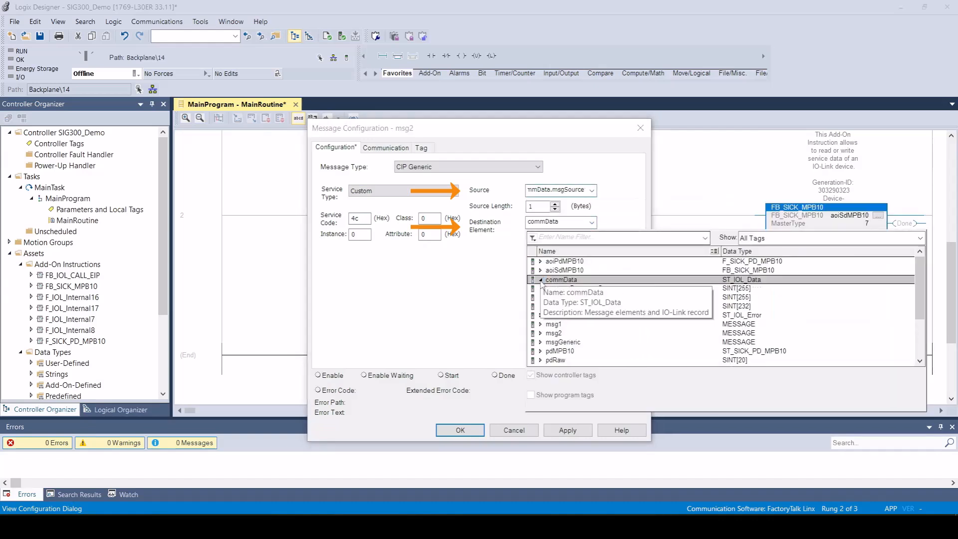
click(540, 279)
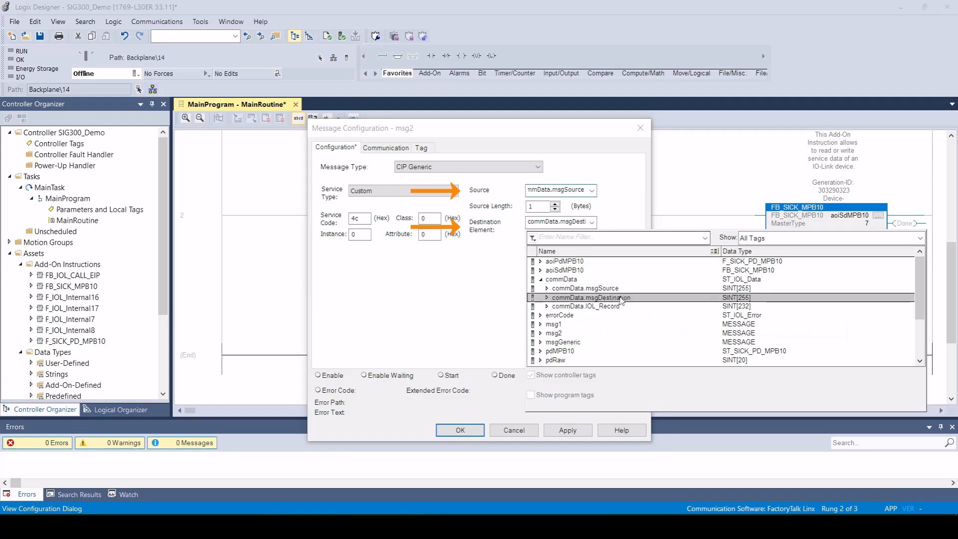
Route msg2's communication path to the SIG300 device and close its configuration
click(385, 146)
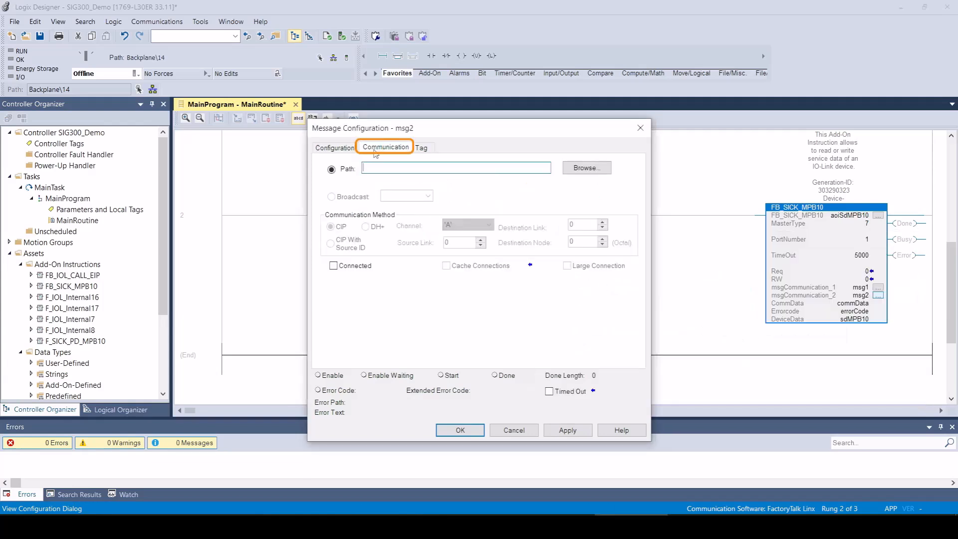
click(586, 168)
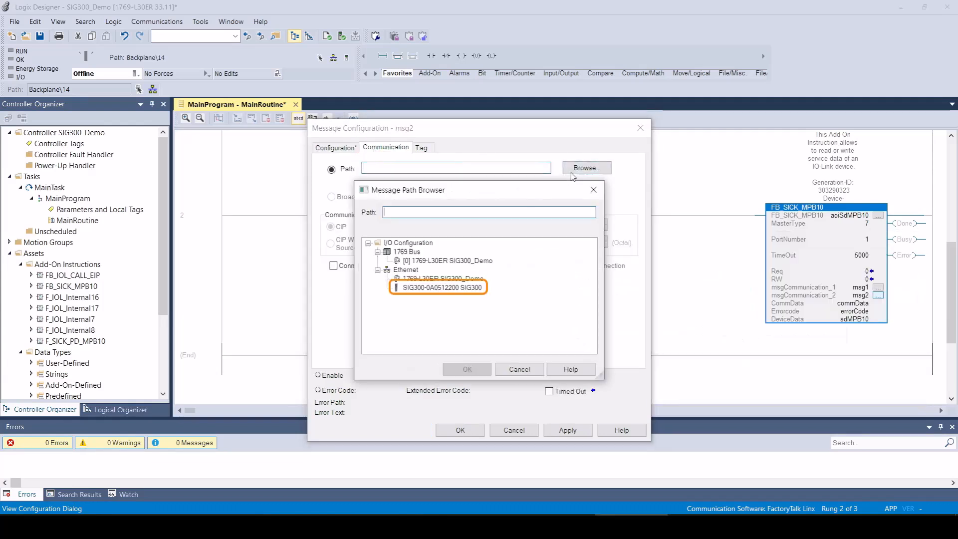
click(437, 287)
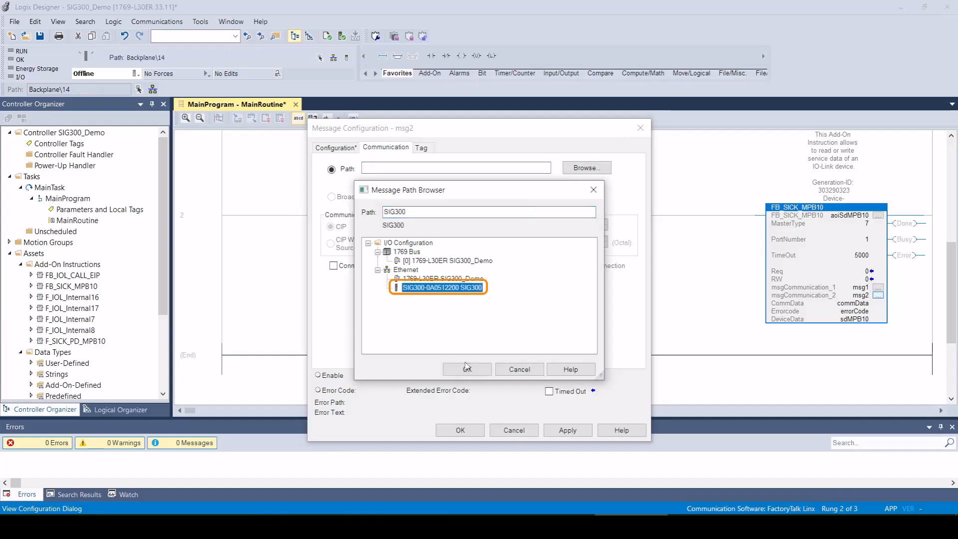
click(467, 369)
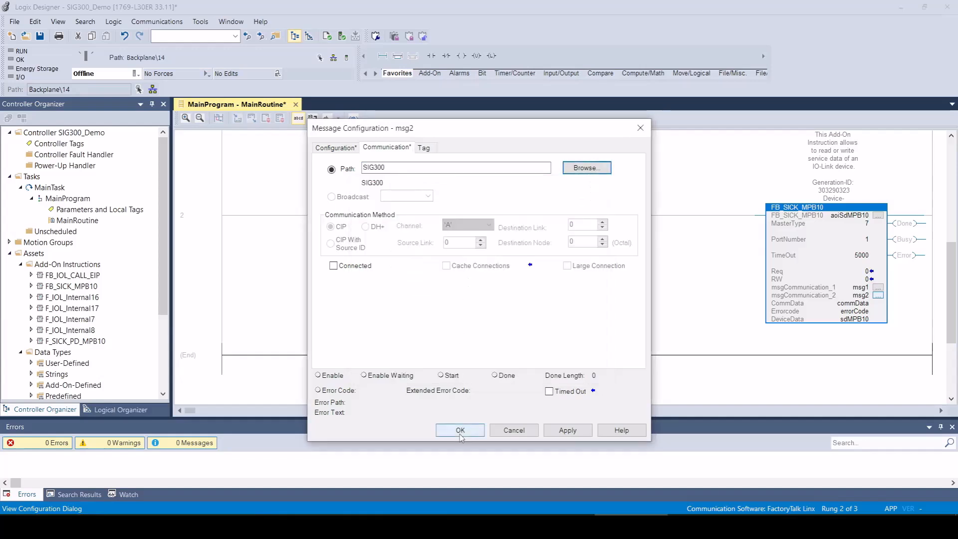
click(460, 430)
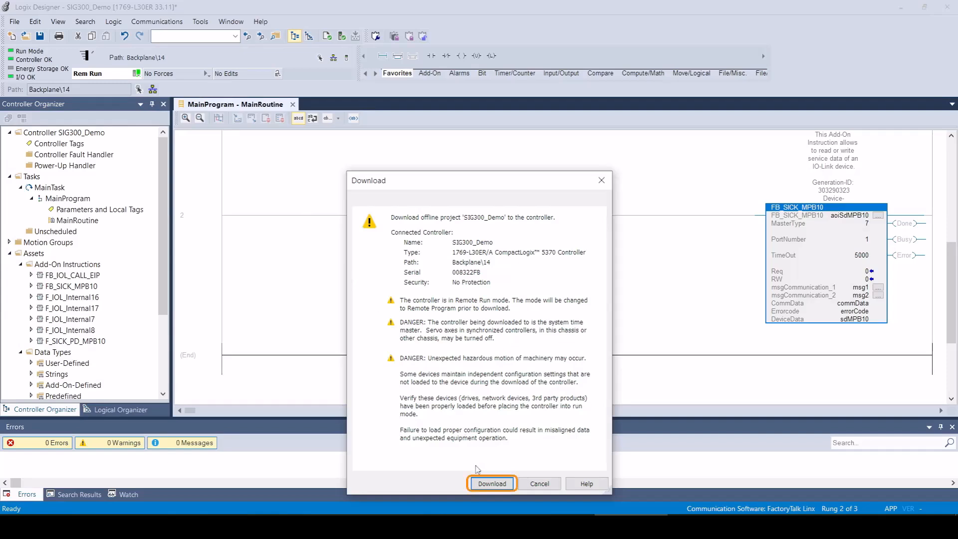
Download the project to SIG300_Demo and return the controller to Remote Run
click(492, 483)
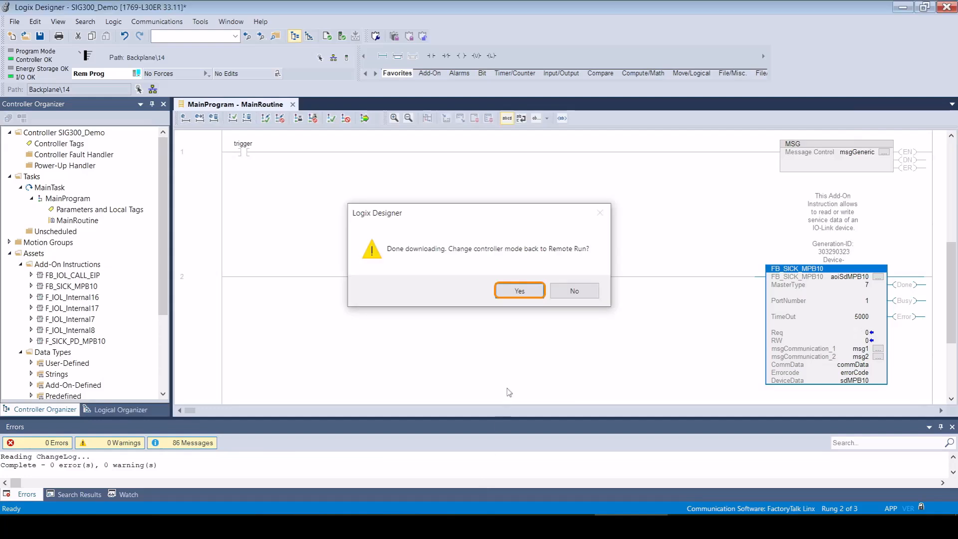
click(519, 290)
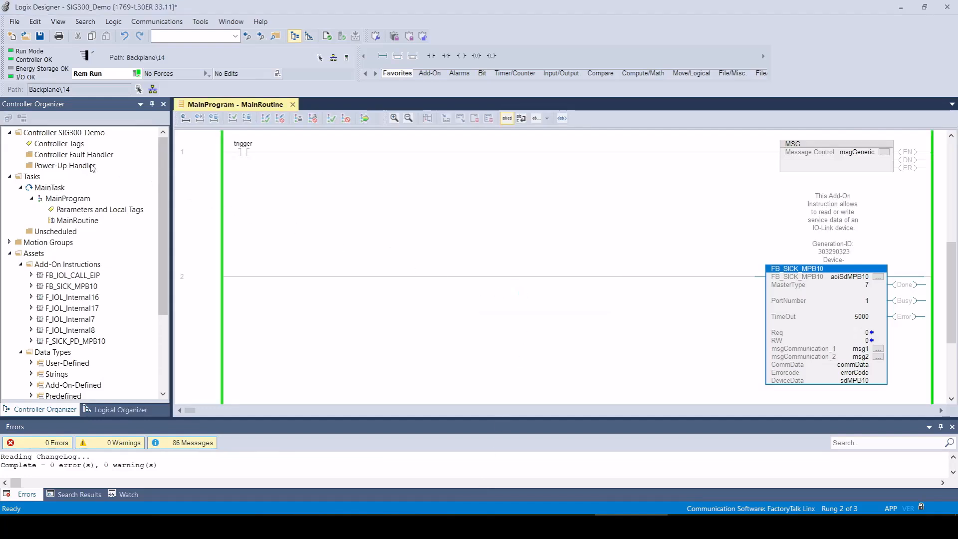
In Controller Tags, expand sdMPB10.Selection and set VendorName through SerialNumber flags to 1
double_click(60, 144)
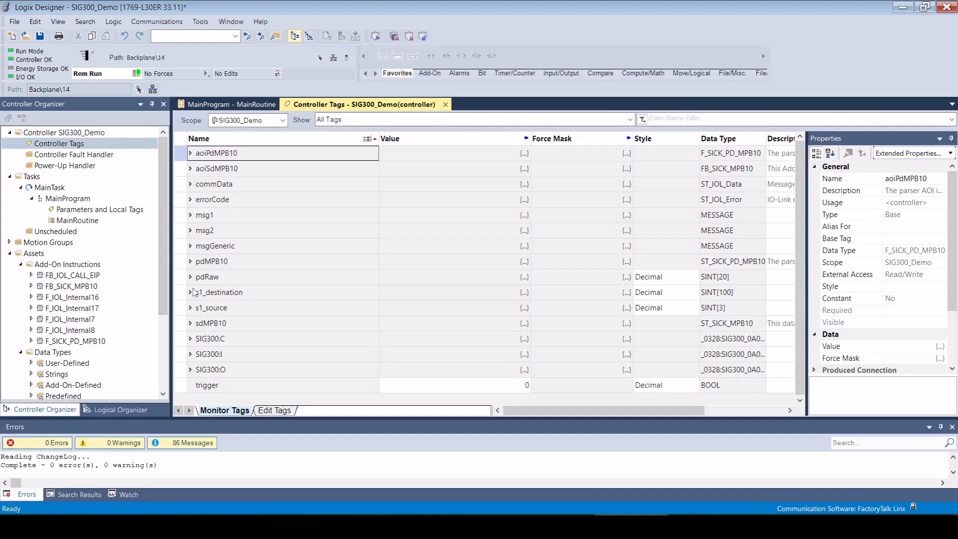
mouse_move(192, 311)
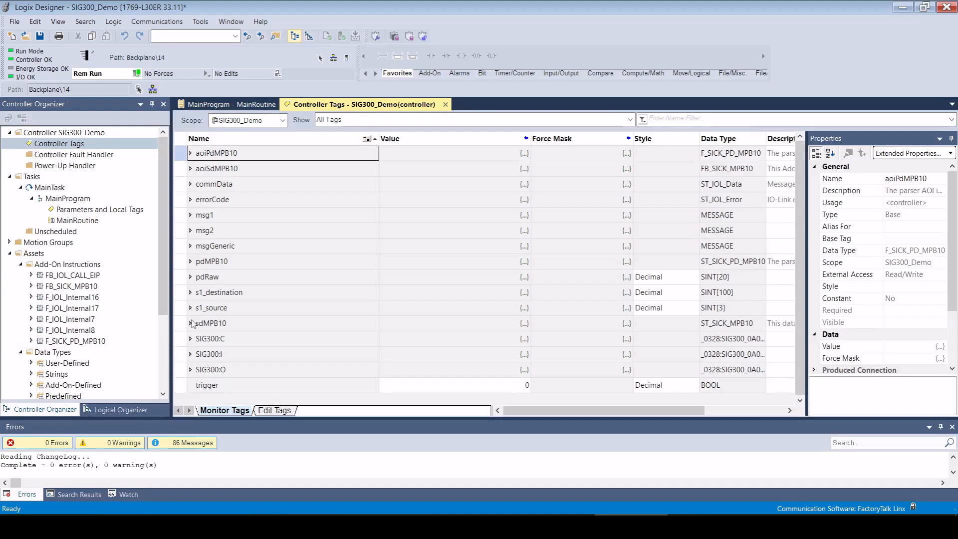
click(191, 323)
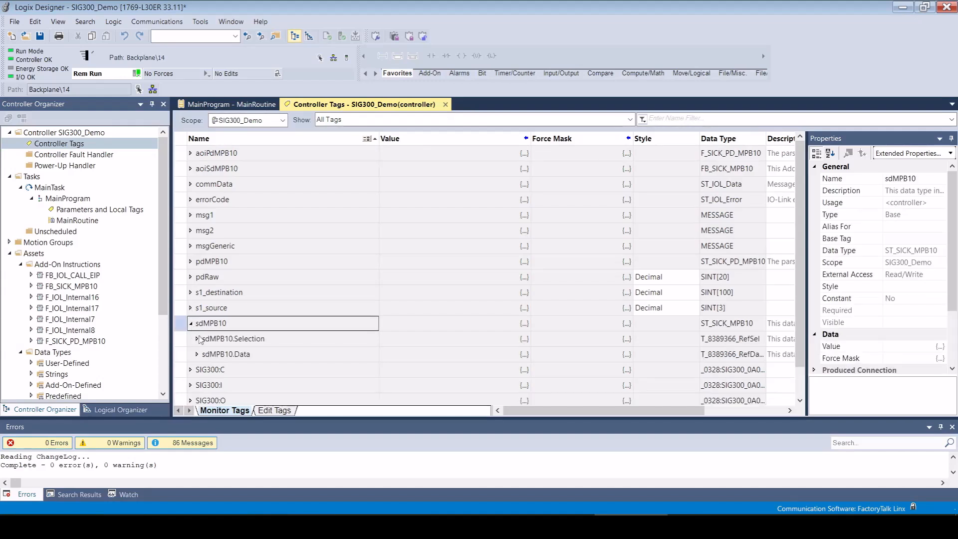
click(233, 338)
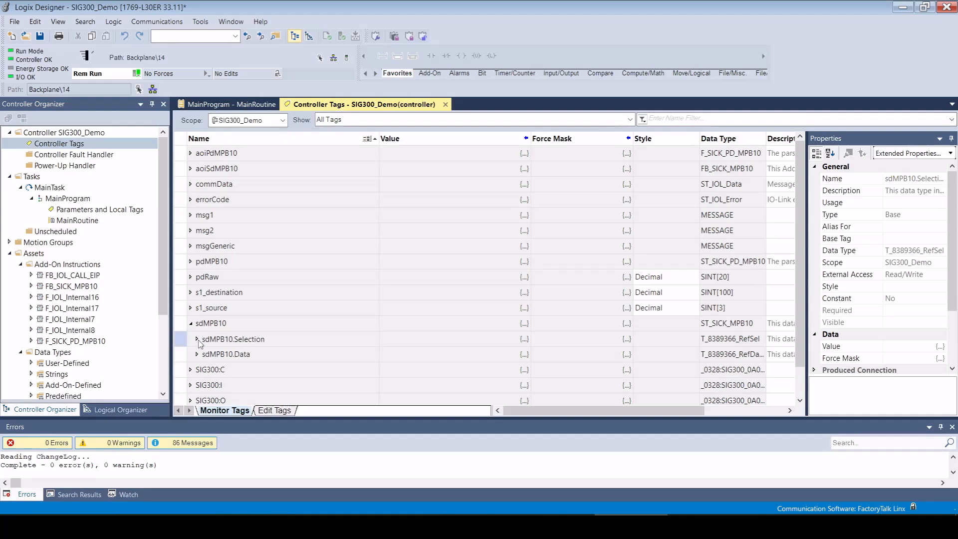
click(197, 339)
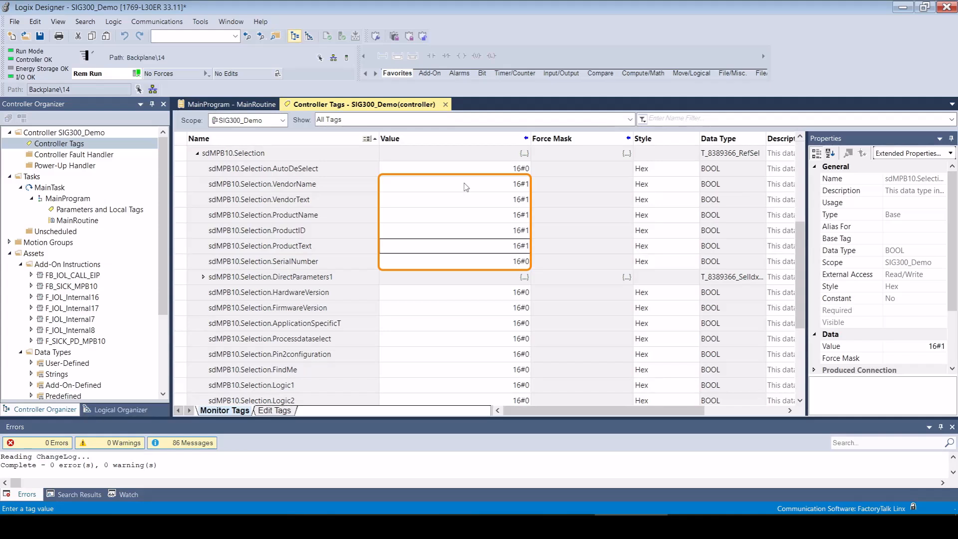
click(452, 261)
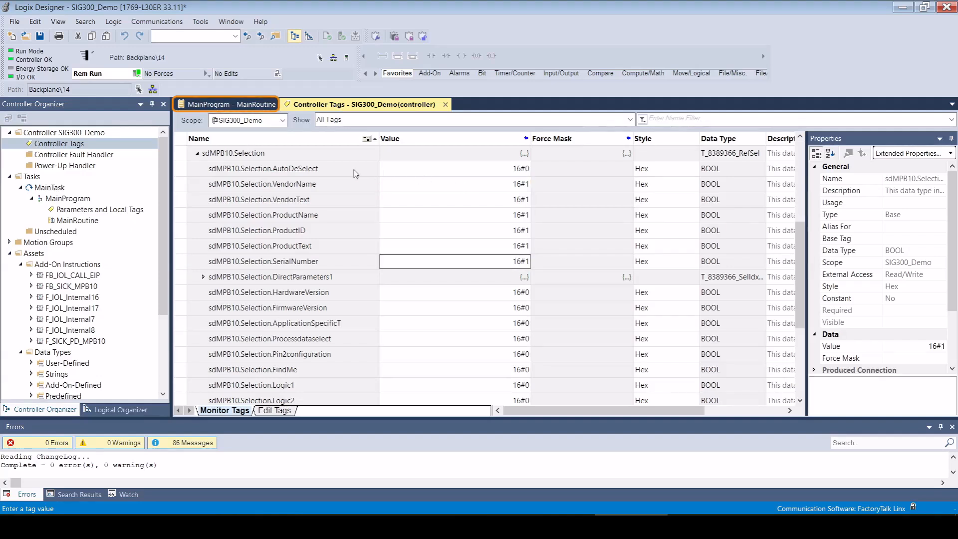
Return to the MainRoutine ladder showing the FB_SICK_MPB10 rung
click(230, 103)
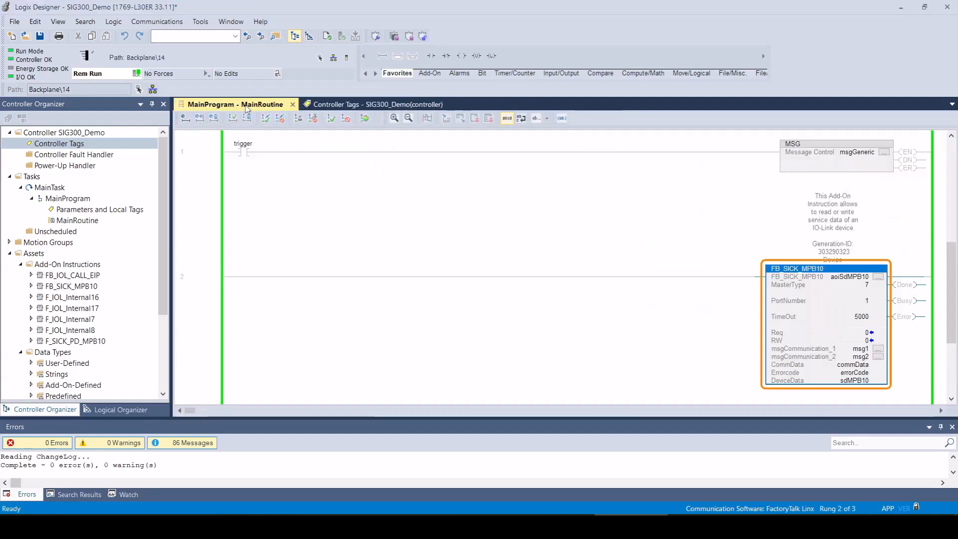
mouse_move(869, 331)
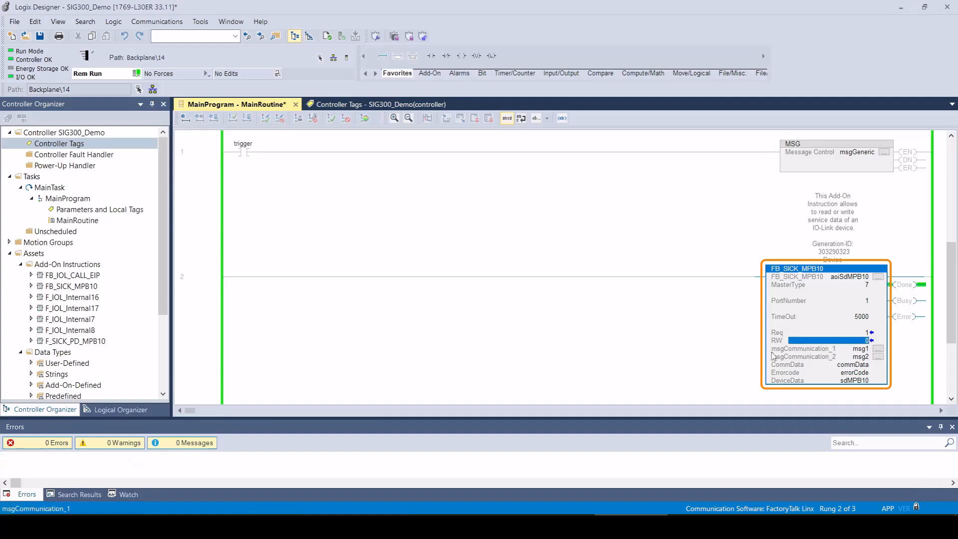
mouse_move(609, 263)
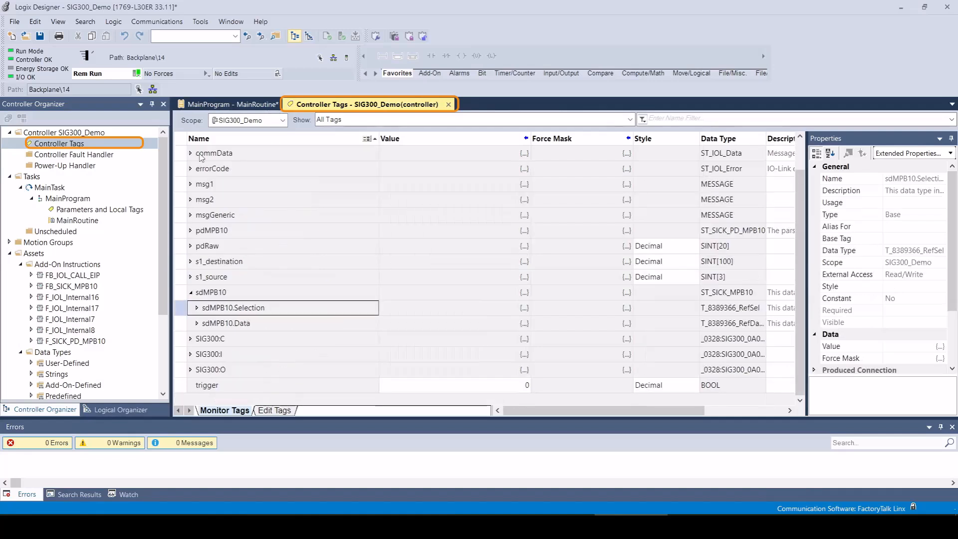
mouse_move(198, 329)
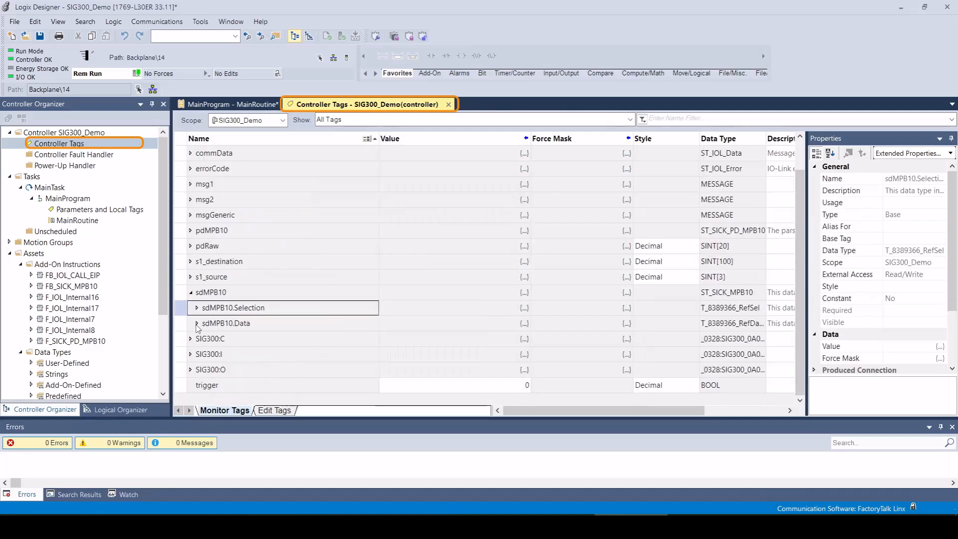
Expand sdMPB10.Data to show SICK AG, MPB10-VS00VSIQ00, Multi-Physics Box and serial 24390016
click(226, 323)
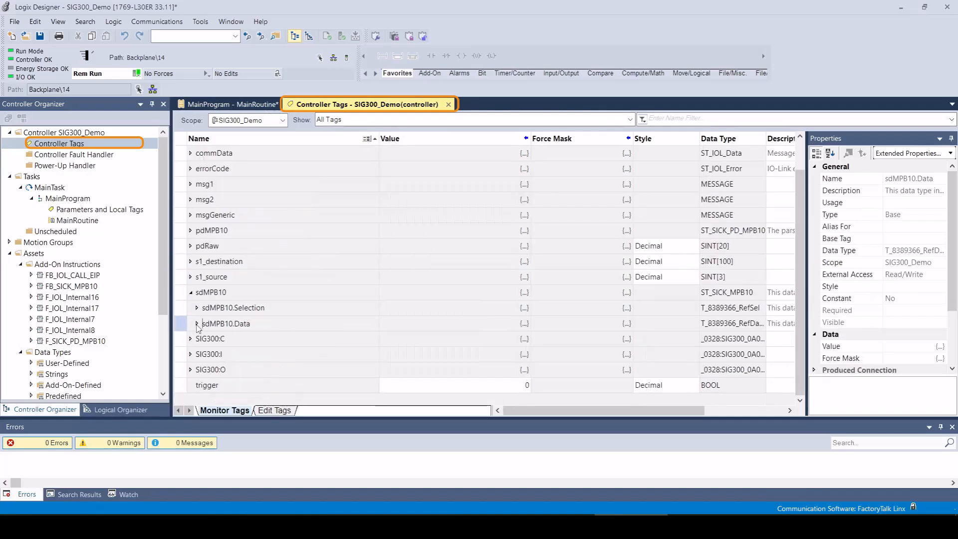
click(196, 323)
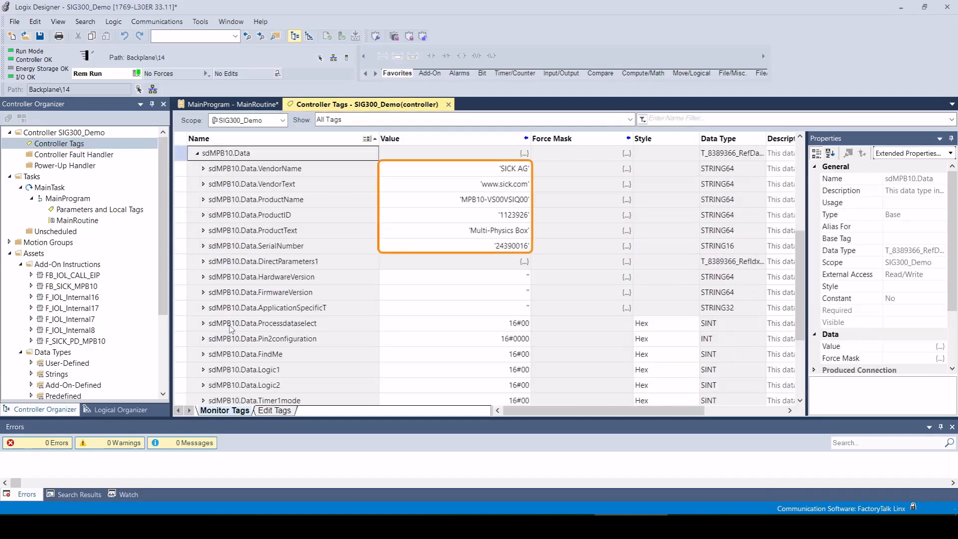
mouse_move(527, 274)
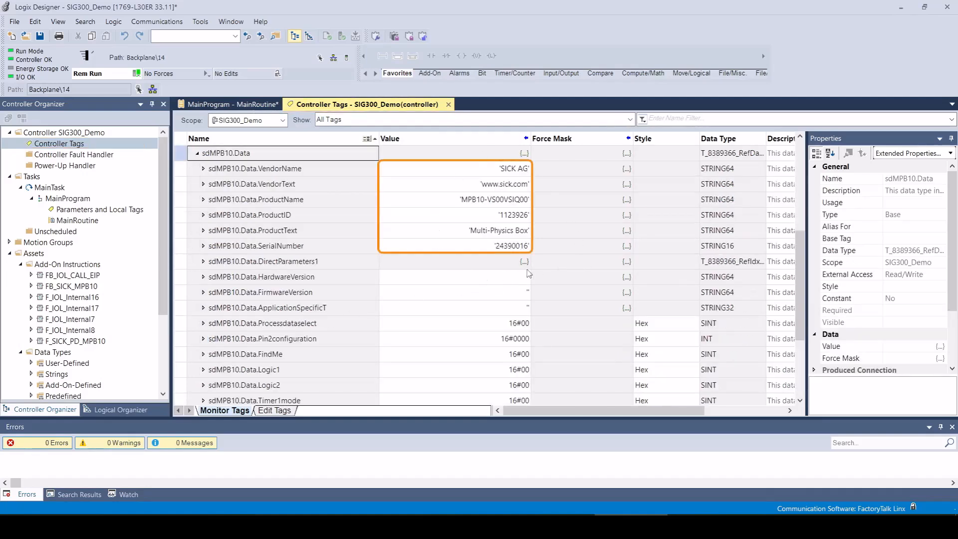